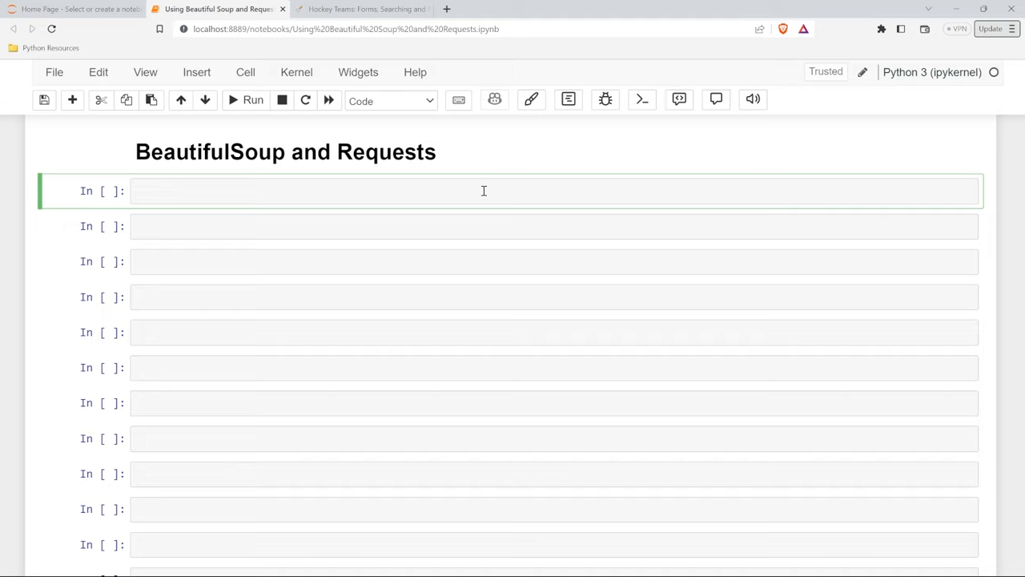
Step: Write and run the first cell importing BeautifulSoup from bs4 and the requests library
{"action": "key", "text": "ctrl+s"}
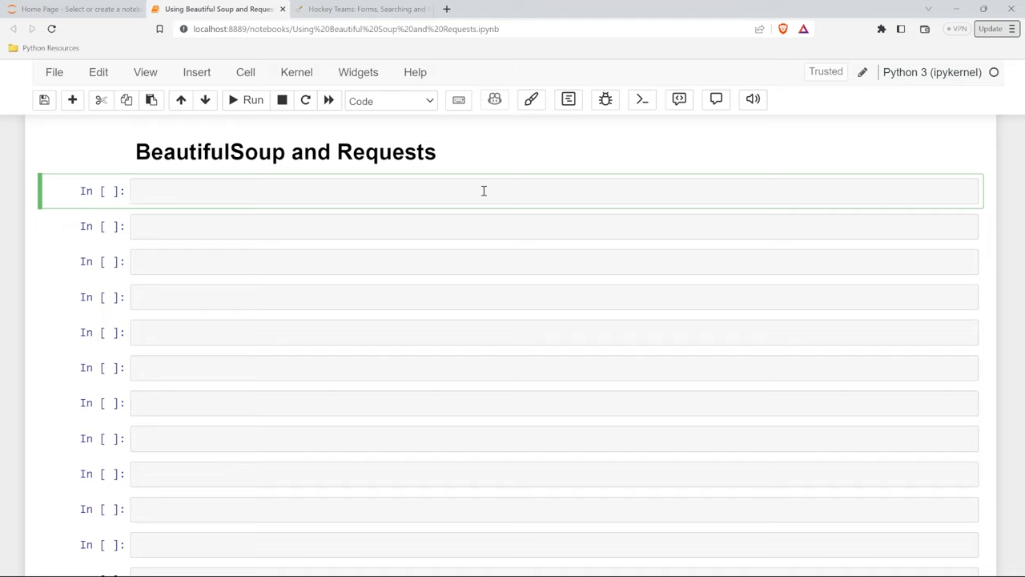
{"action": "left_click", "coordinate": [481, 190]}
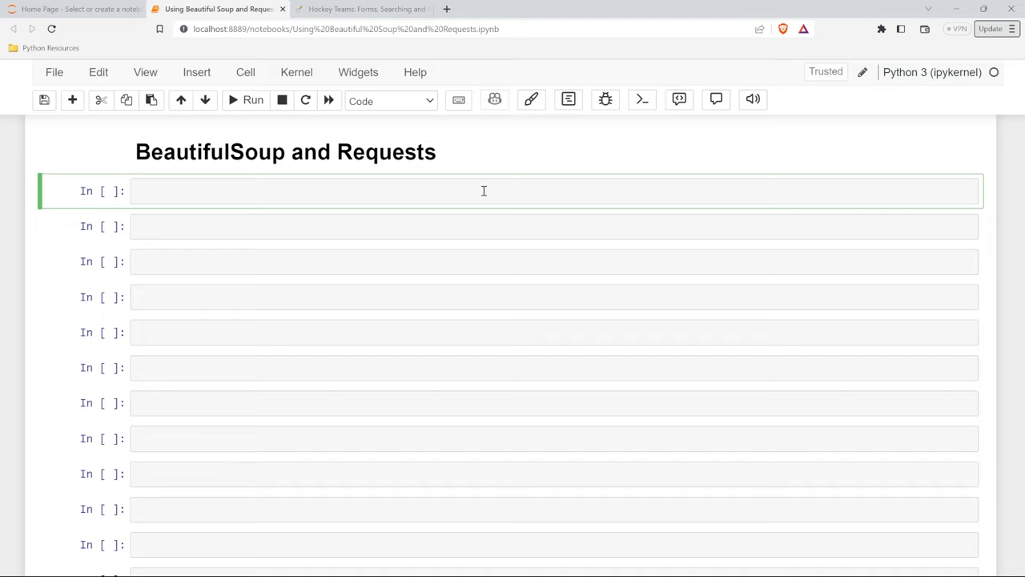
{"action": "type", "text": "from bs"}
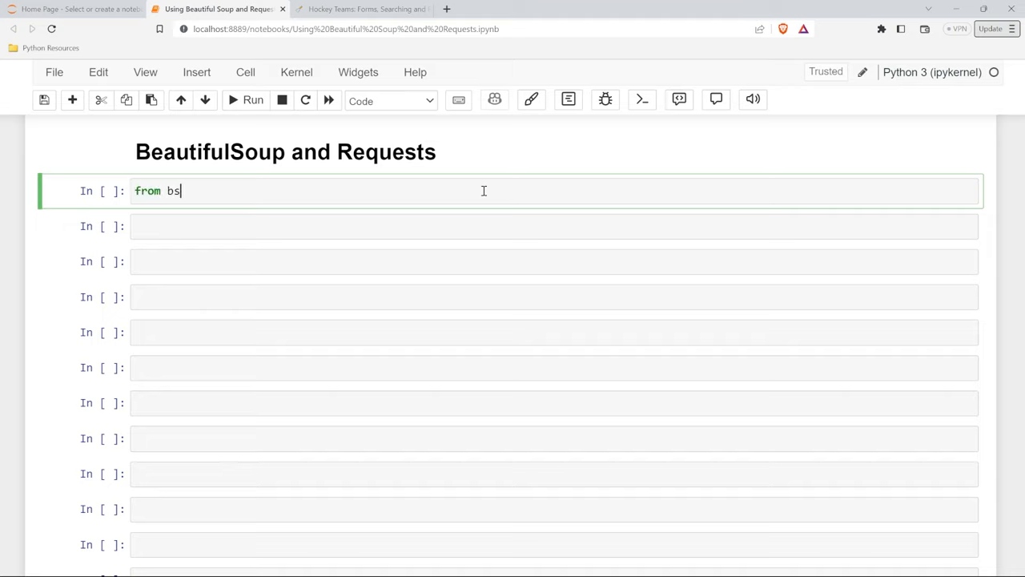
{"action": "type", "text": "4"}
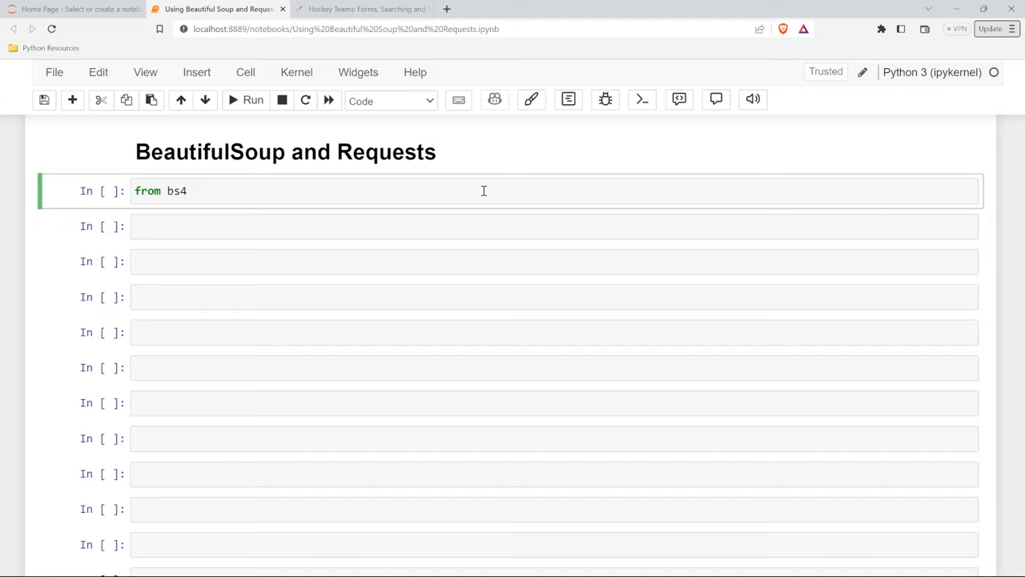
{"action": "type", "text": "import"}
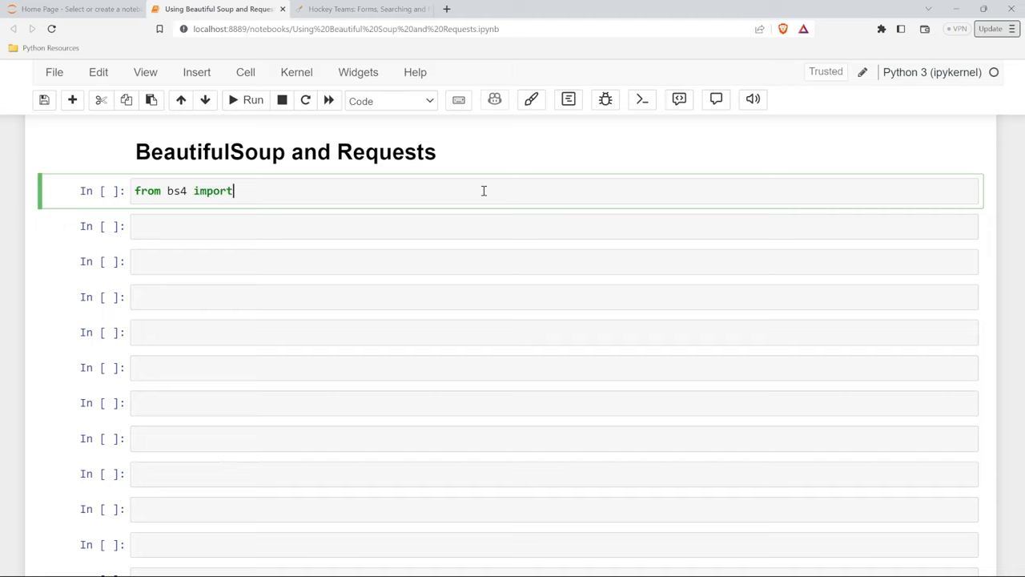
{"action": "type", "text": "Beaut"}
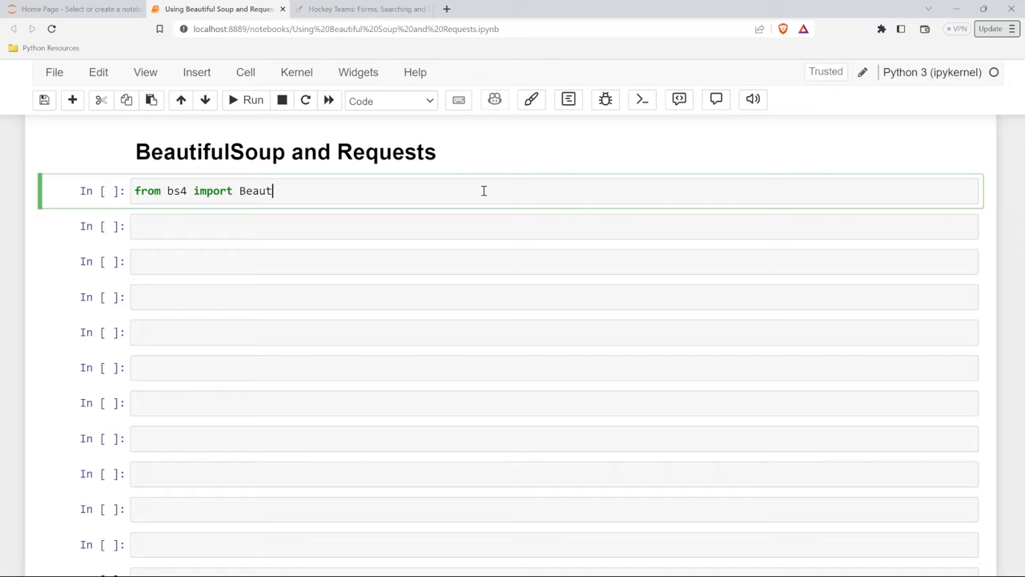
{"action": "type", "text": "ifulSoup"}
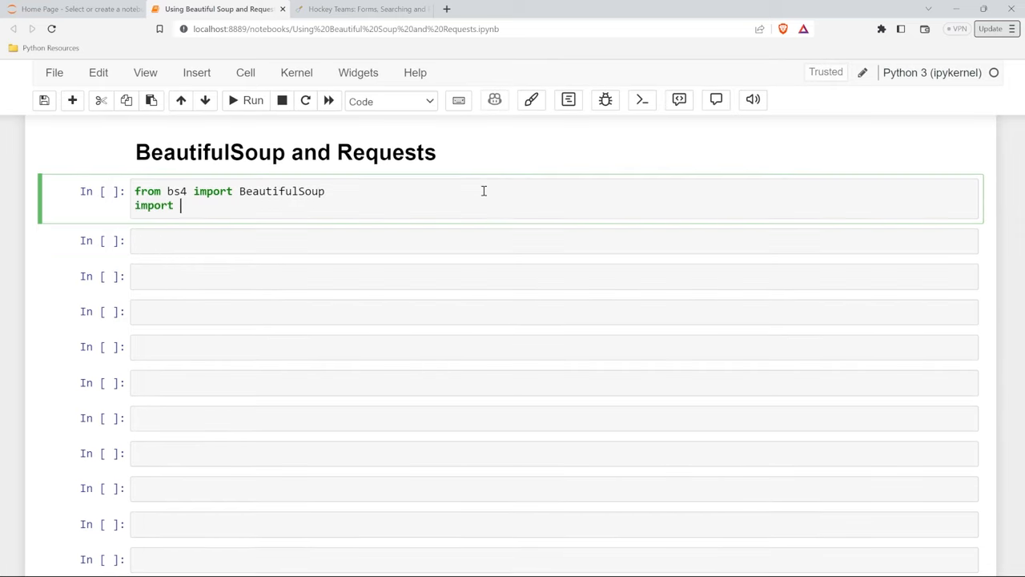
{"action": "type", "text": "requests"}
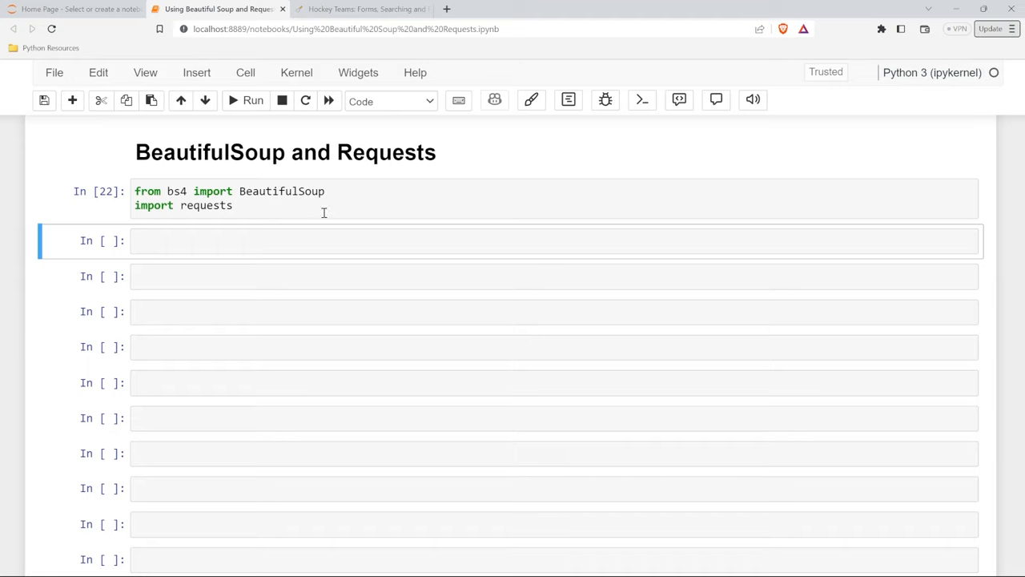
{"action": "mouse_move", "coordinate": [420, 209]}
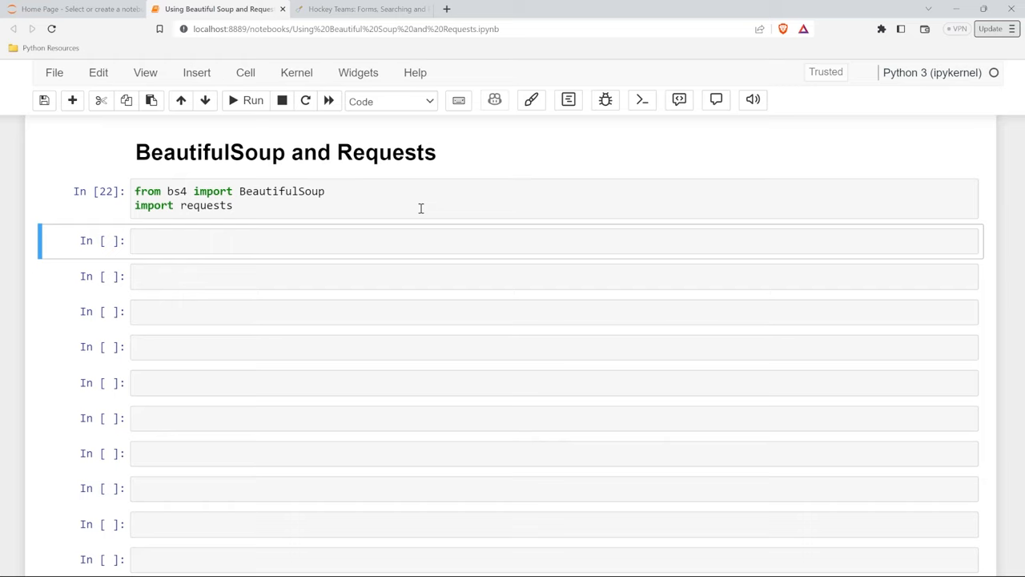
{"action": "mouse_move", "coordinate": [425, 169]}
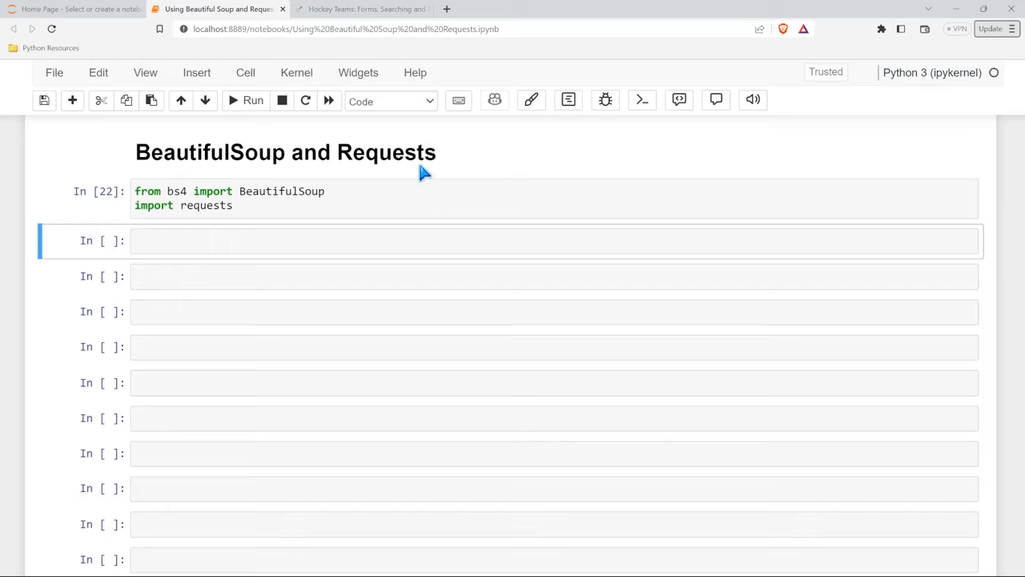
Step: Visit the hockey teams forms page in the browser to grab its address, then return to the notebook
{"action": "left_click", "coordinate": [360, 9]}
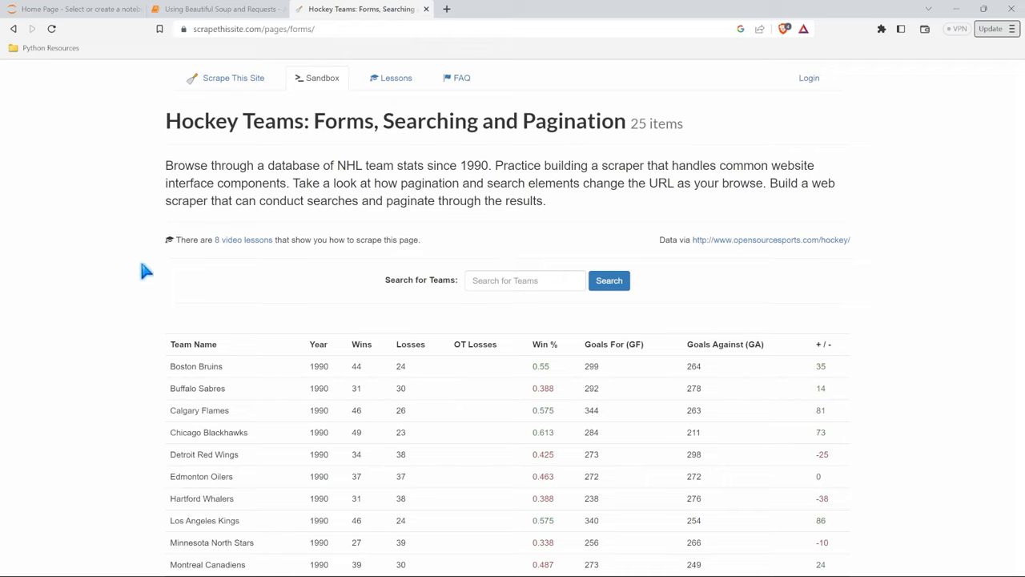
{"action": "mouse_move", "coordinate": [490, 48]}
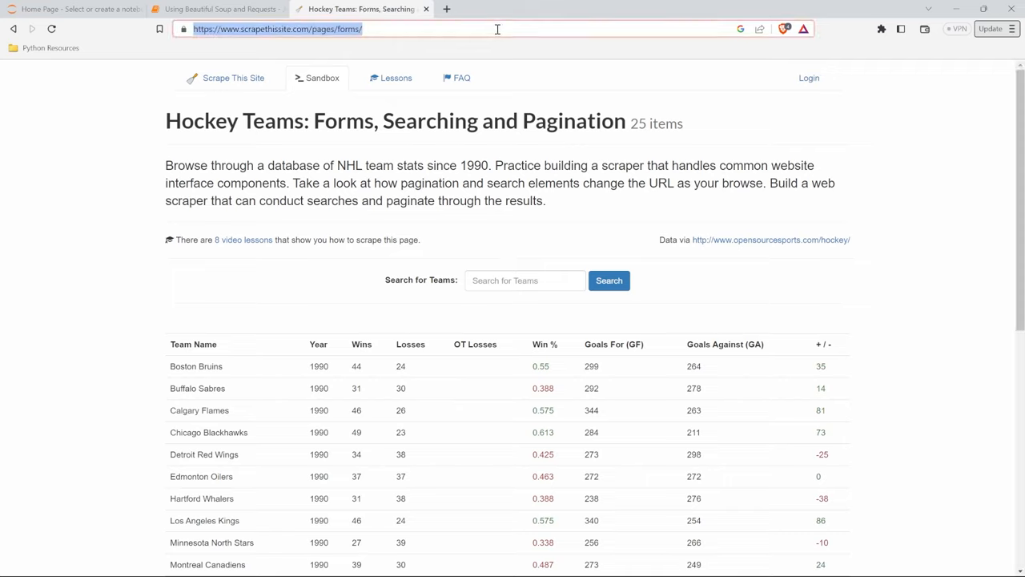
{"action": "left_click", "coordinate": [216, 9]}
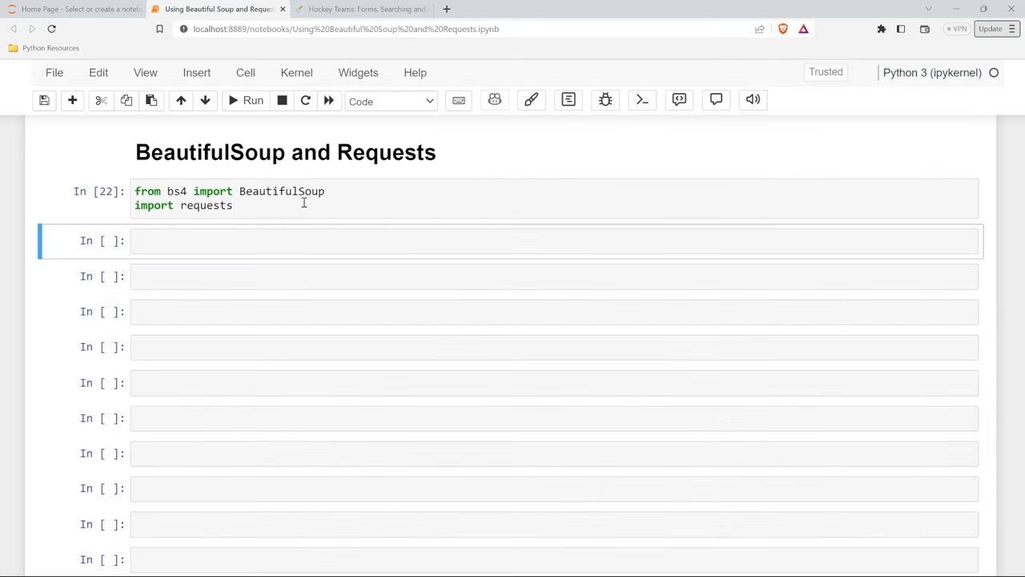
{"action": "type", "text": "https://www.scrapethissite.com/pages/forms/"}
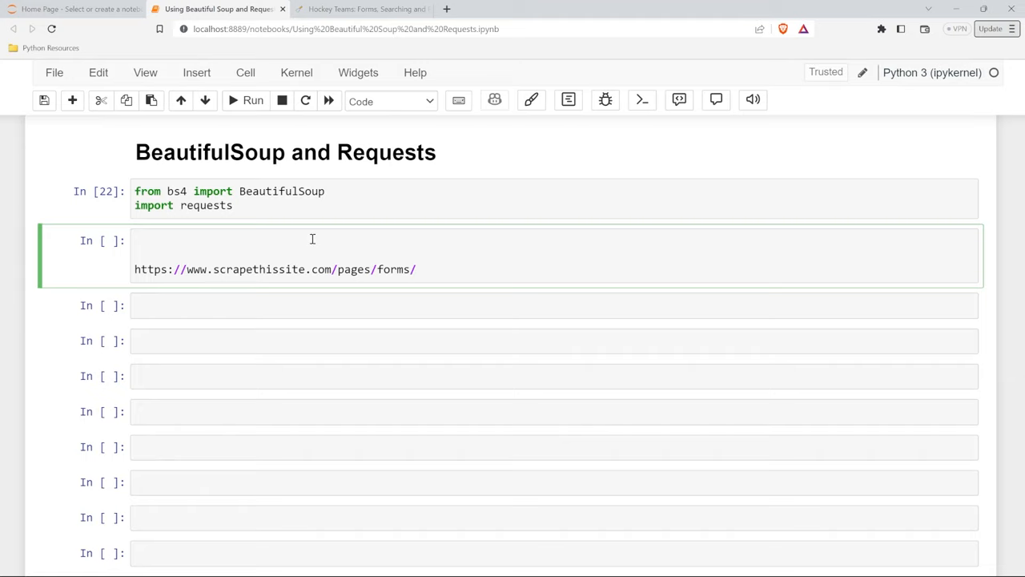
{"action": "left_click", "coordinate": [135, 240]}
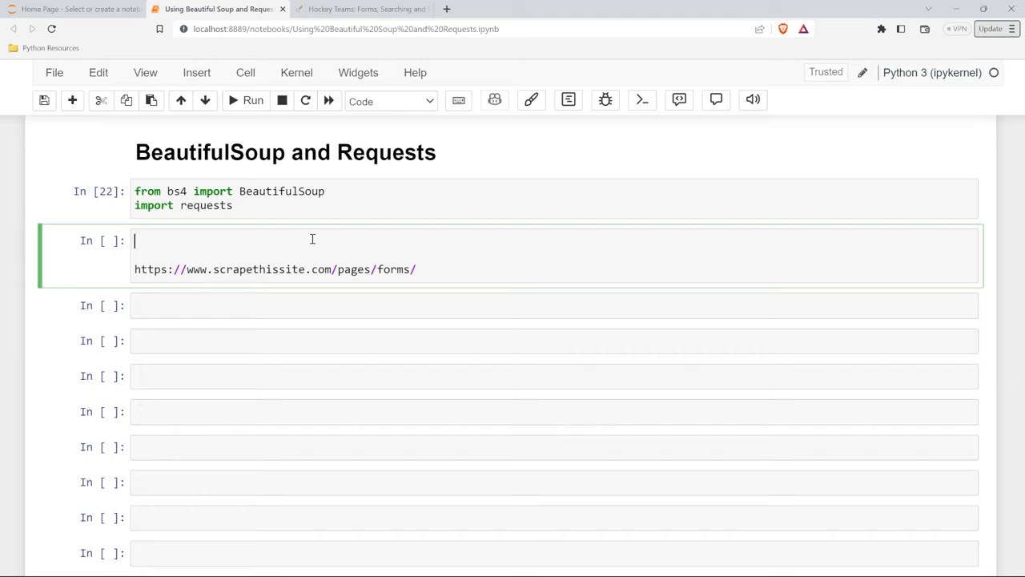
{"action": "type", "text": "ur"}
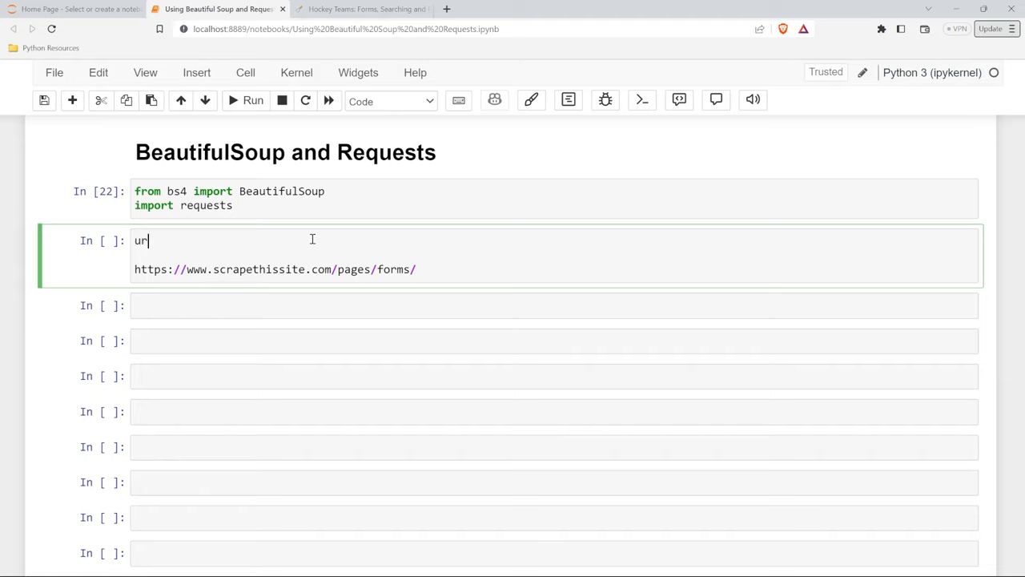
{"action": "type", "text": "l ="}
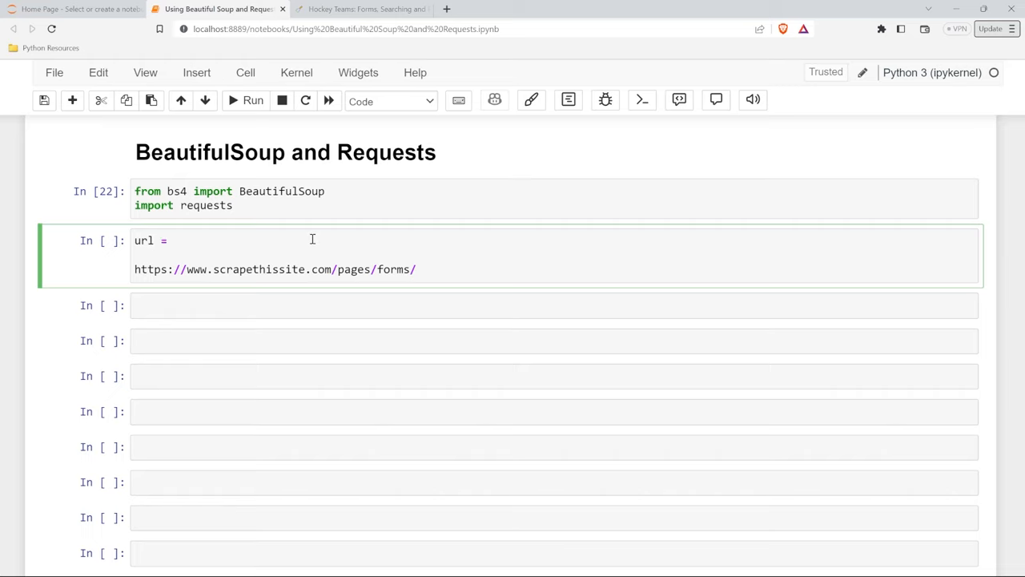
{"action": "type", "text": "'https://www.scrapethissite.com/pages/forms/'"}
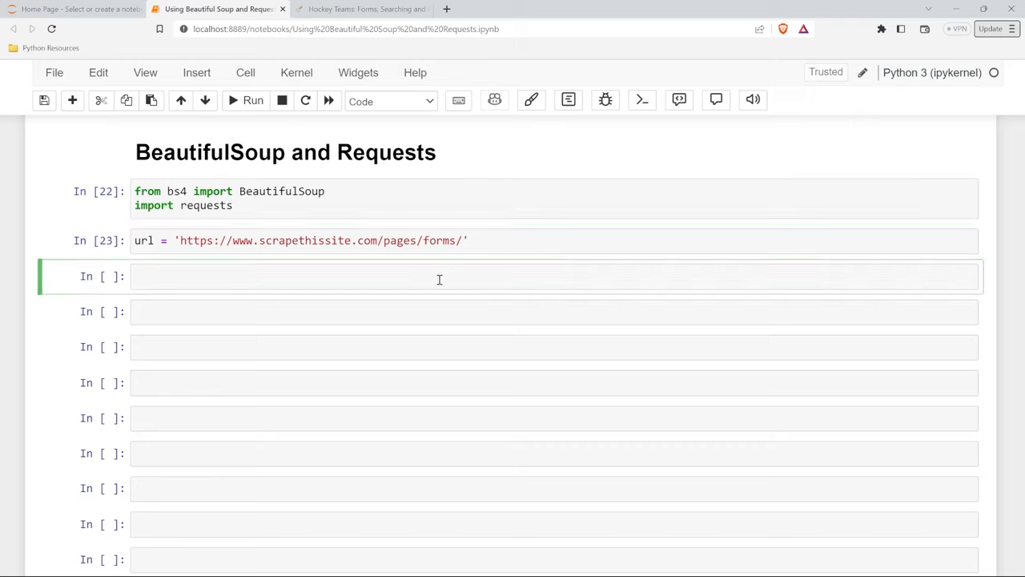
Step: Run requests.get(url), getting a Response 200, and save the notebook
{"action": "type", "text": "request"}
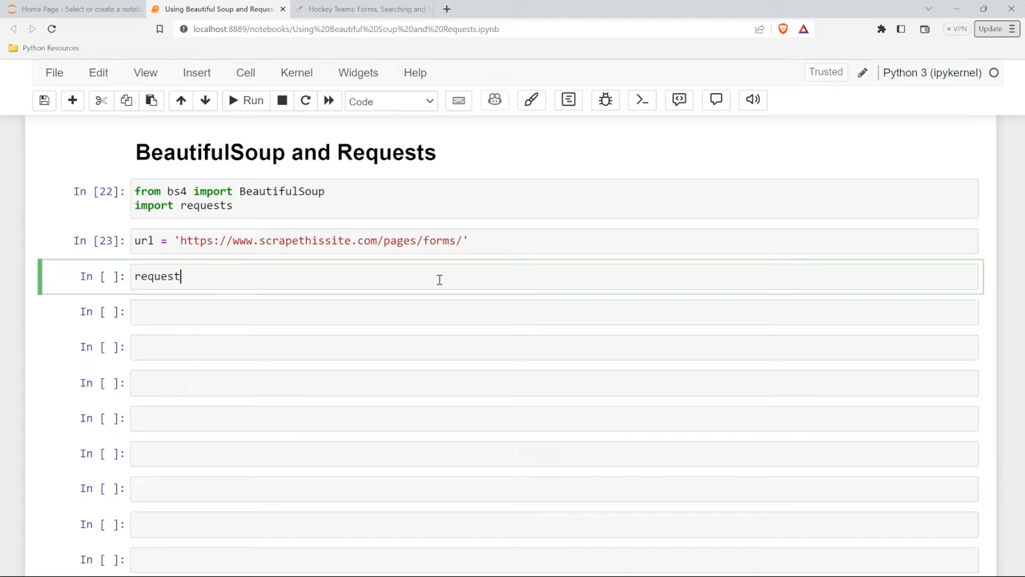
{"action": "type", "text": ".get()"}
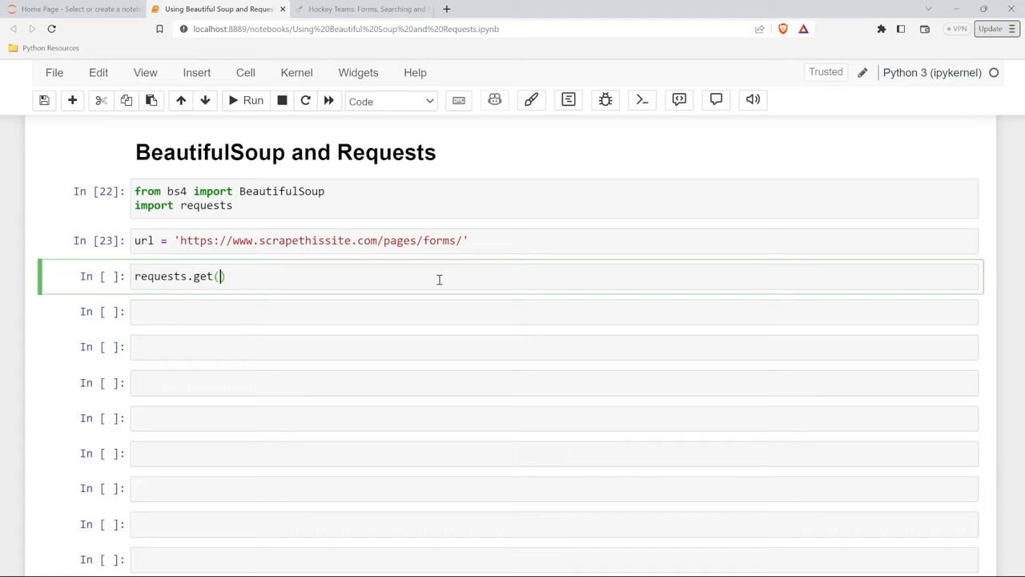
{"action": "type", "text": "url"}
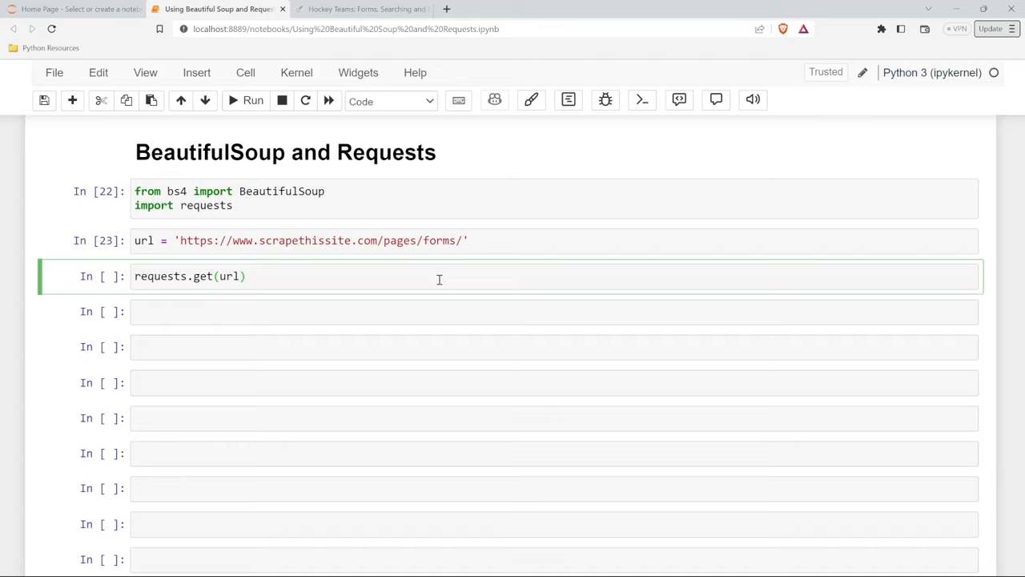
{"action": "left_click", "coordinate": [253, 99]}
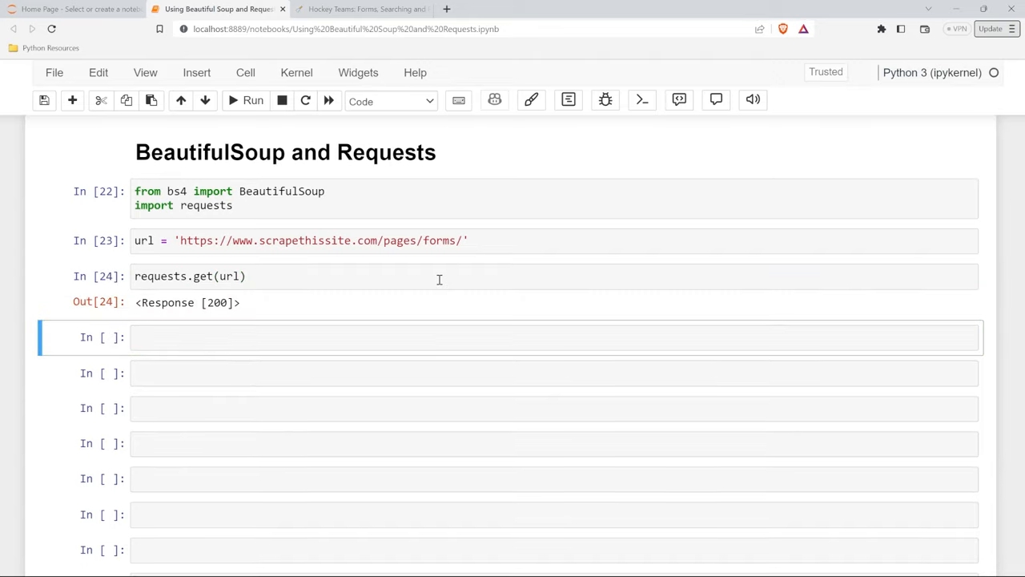
{"action": "key", "text": "ctrl+s"}
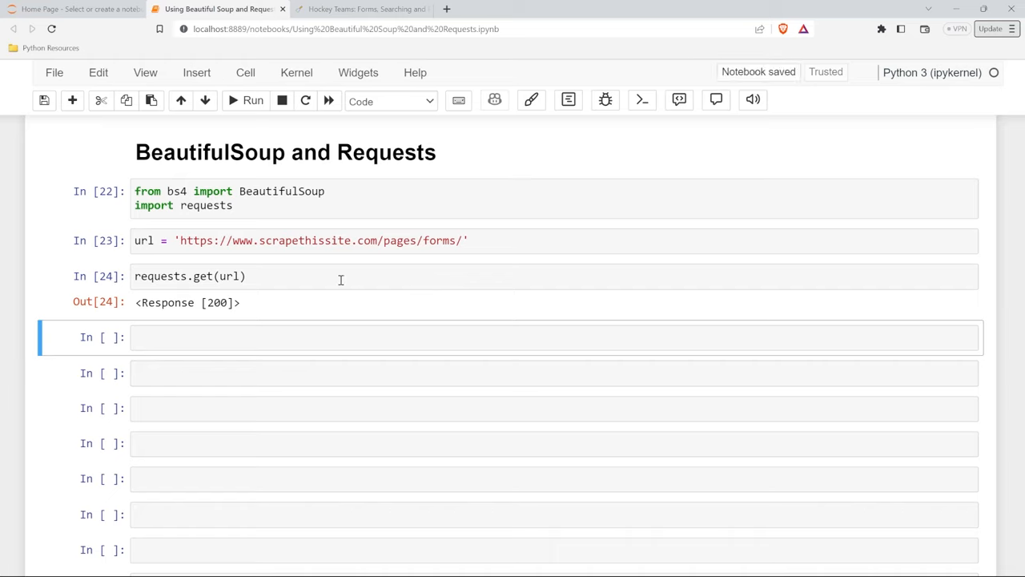
{"action": "mouse_move", "coordinate": [264, 311]}
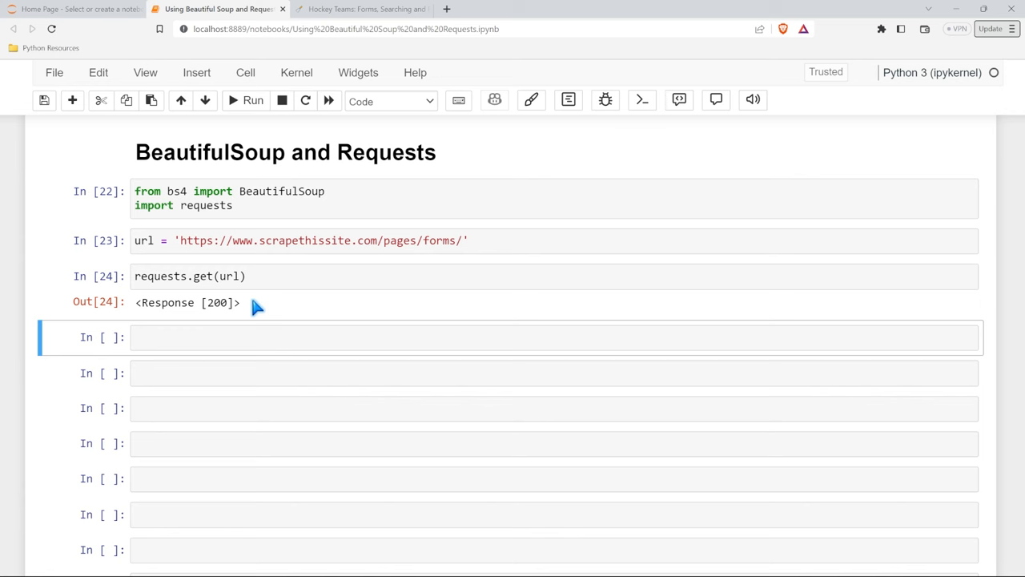
Step: Inspect the hockey teams page's HTML in the browser, then return to the notebook tab
{"action": "left_click", "coordinate": [361, 9]}
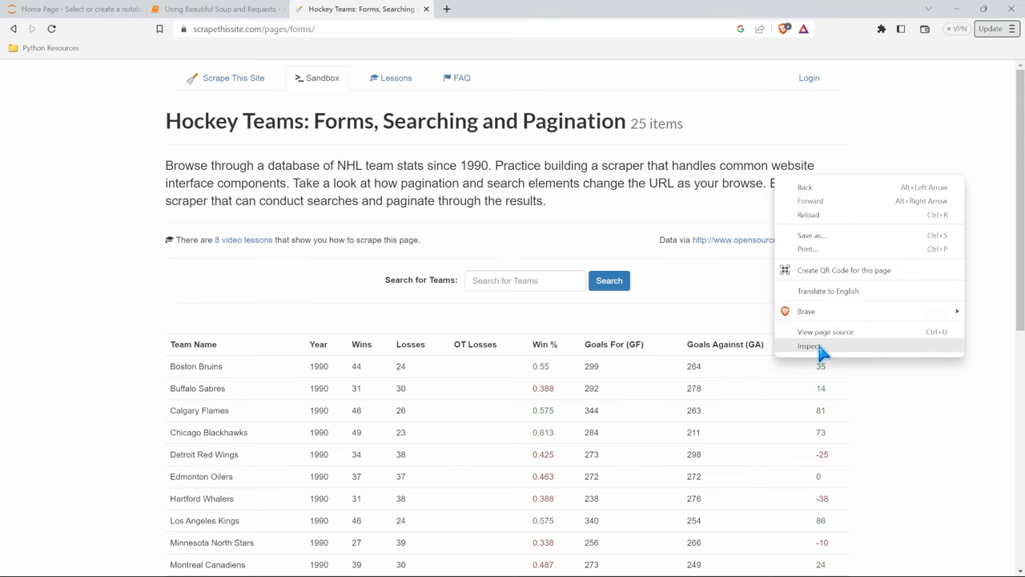
{"action": "left_click", "coordinate": [811, 346]}
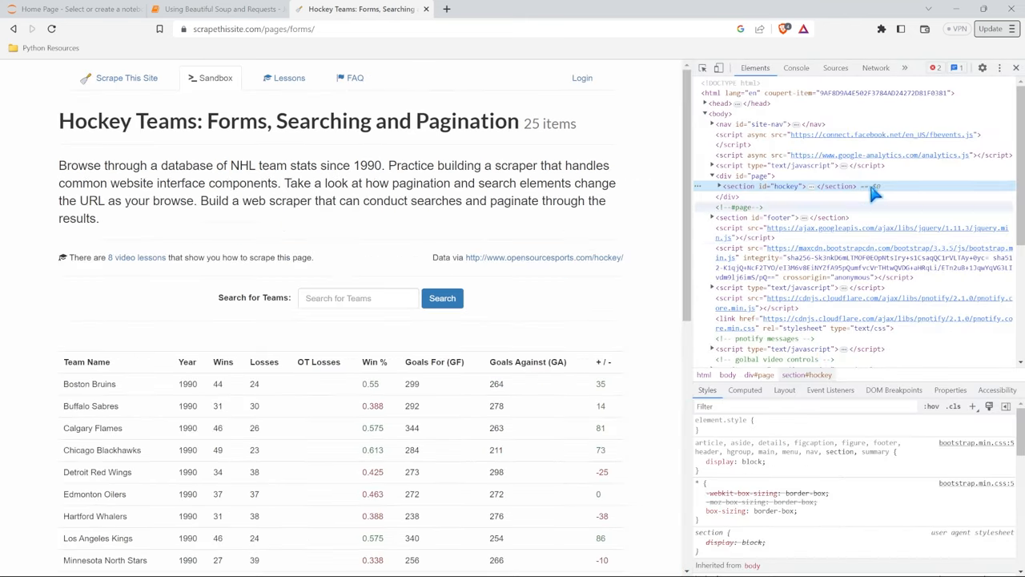
{"action": "mouse_move", "coordinate": [644, 336]}
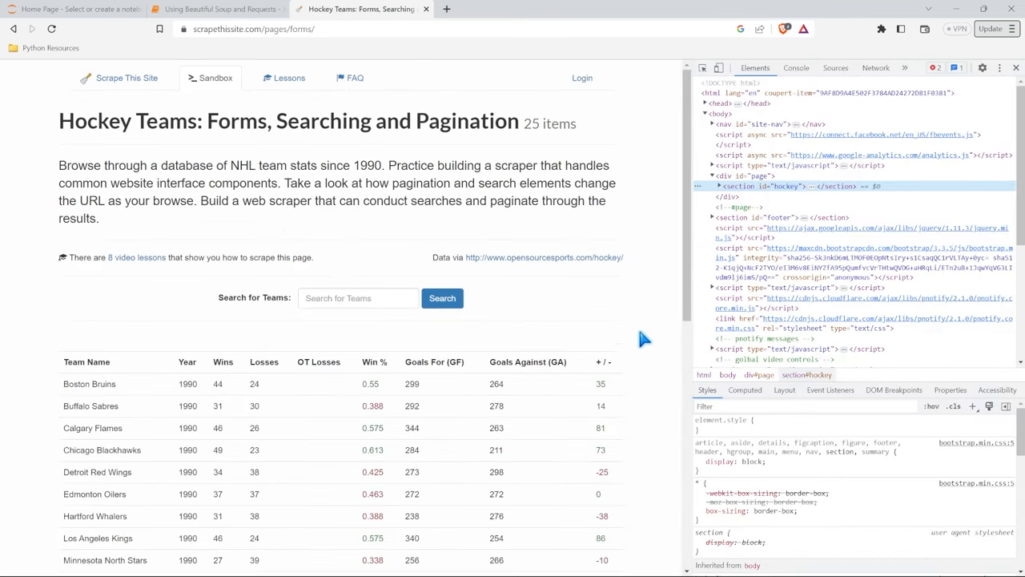
{"action": "mouse_move", "coordinate": [655, 234]}
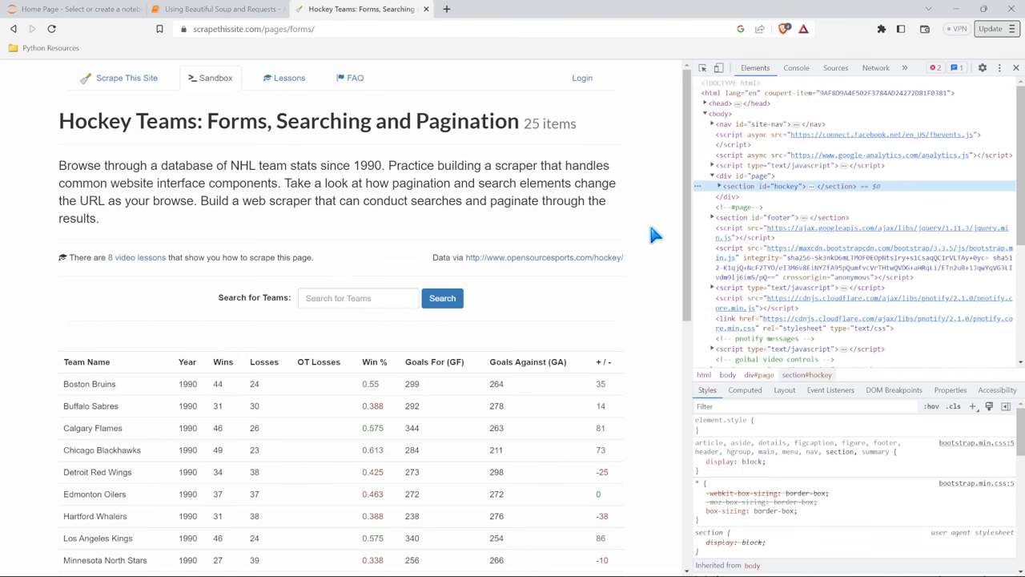
{"action": "mouse_move", "coordinate": [804, 93]}
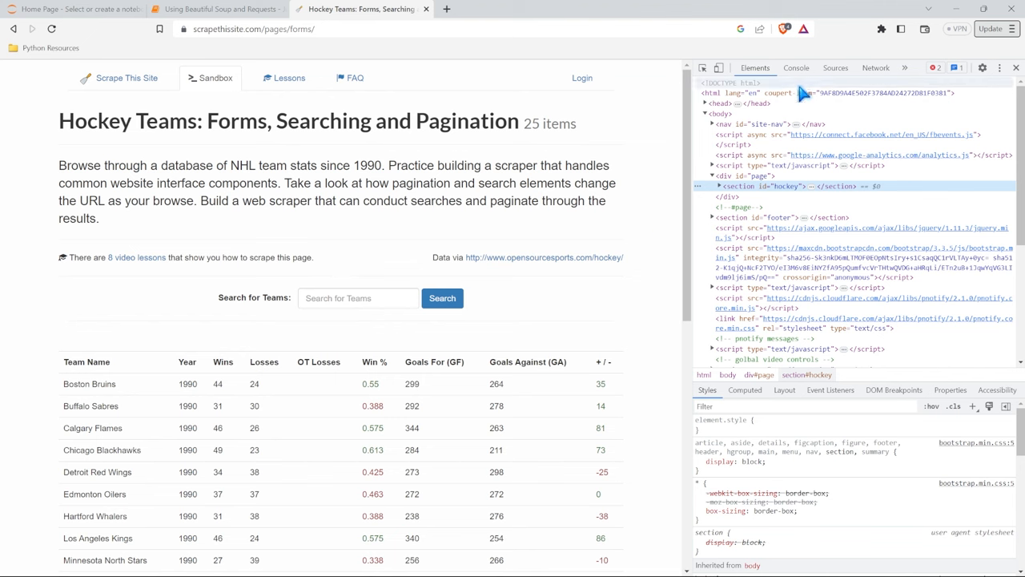
{"action": "mouse_move", "coordinate": [793, 302]}
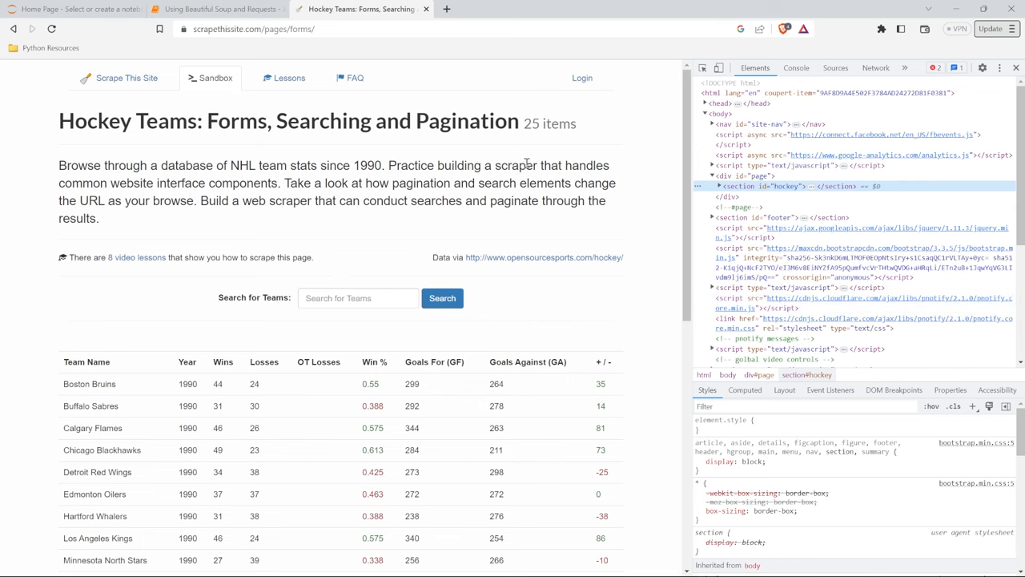
{"action": "left_click", "coordinate": [216, 9]}
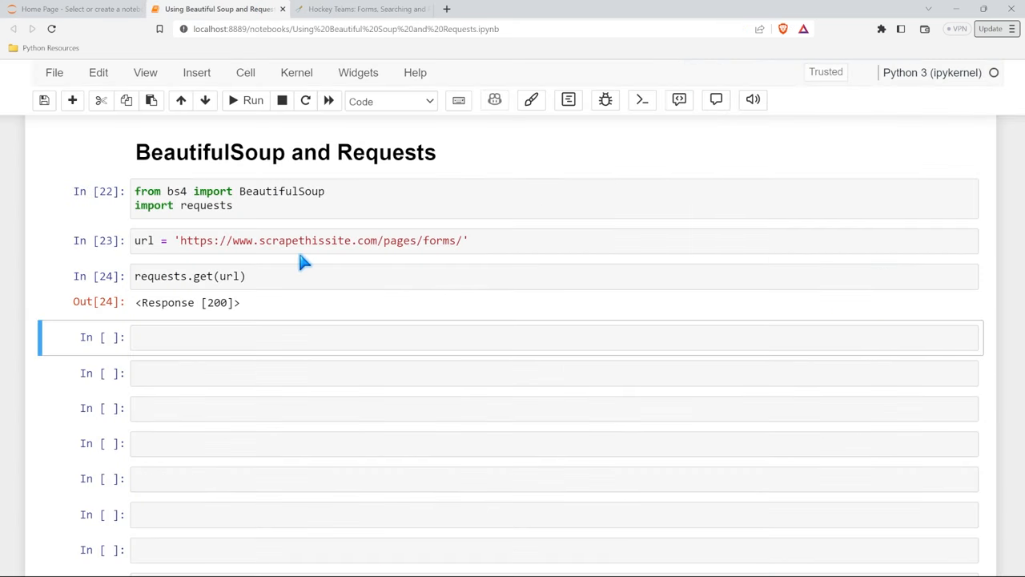
Step: Start a BeautifulSoup() call and store the requests.get result in a page variable
{"action": "left_click", "coordinate": [321, 336]}
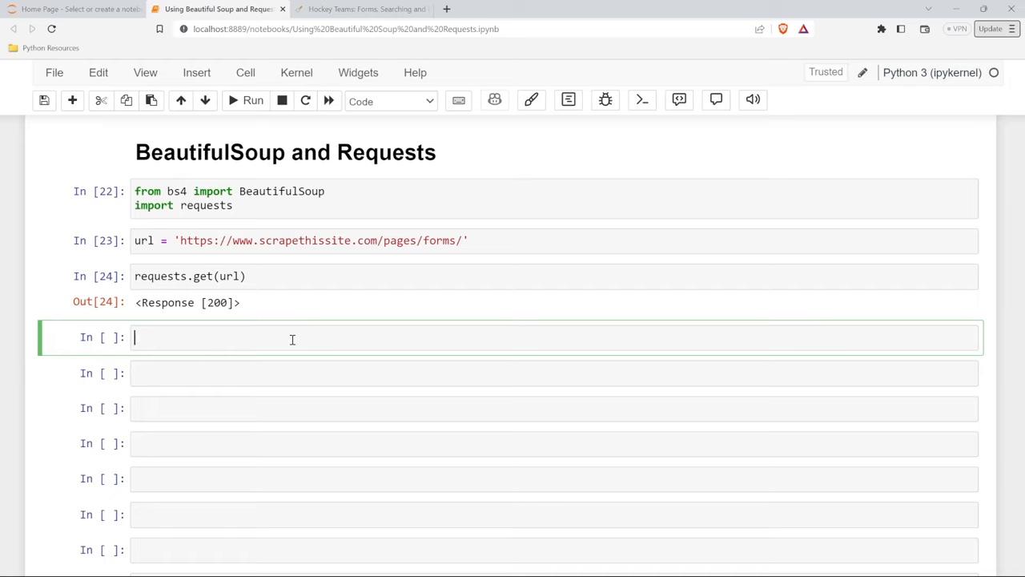
{"action": "type", "text": "Beautiful"}
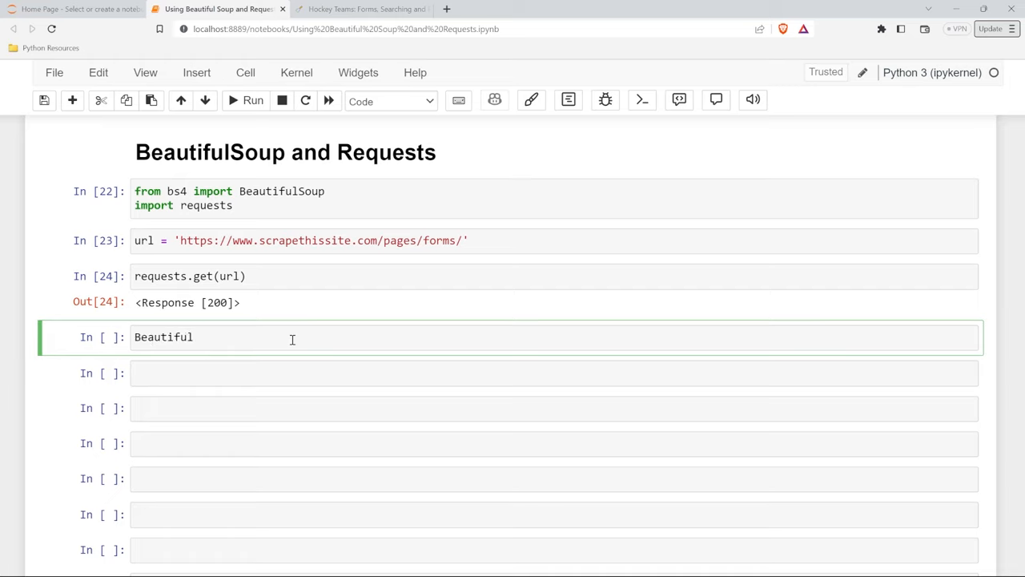
{"action": "type", "text": "Soup"}
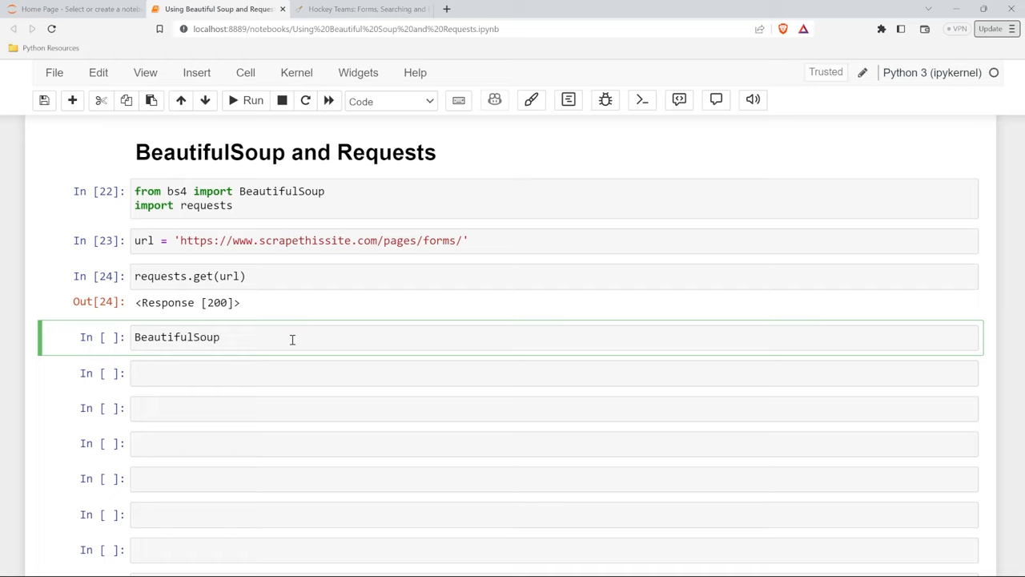
{"action": "type", "text": "()"}
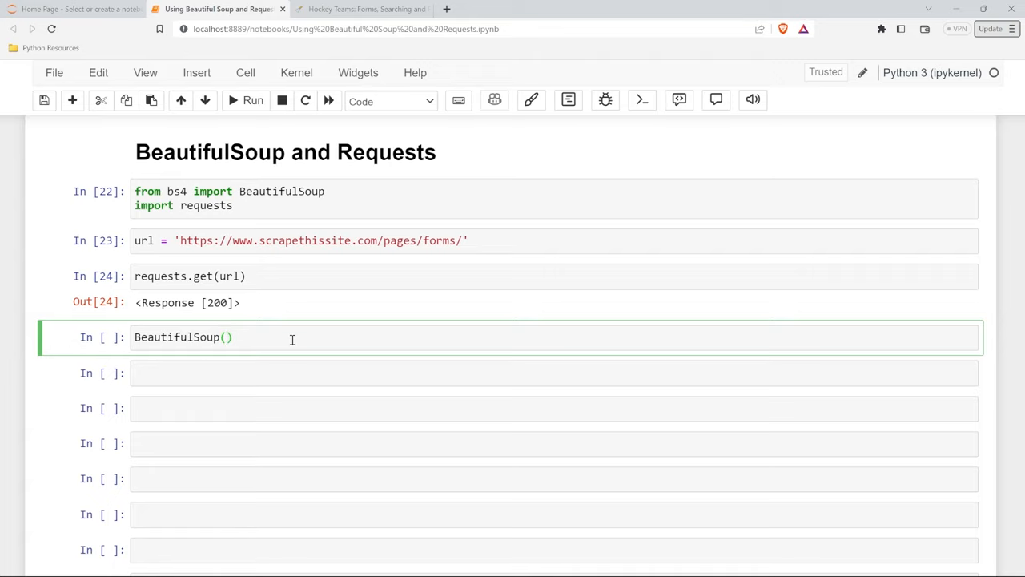
{"action": "mouse_move", "coordinate": [168, 278]}
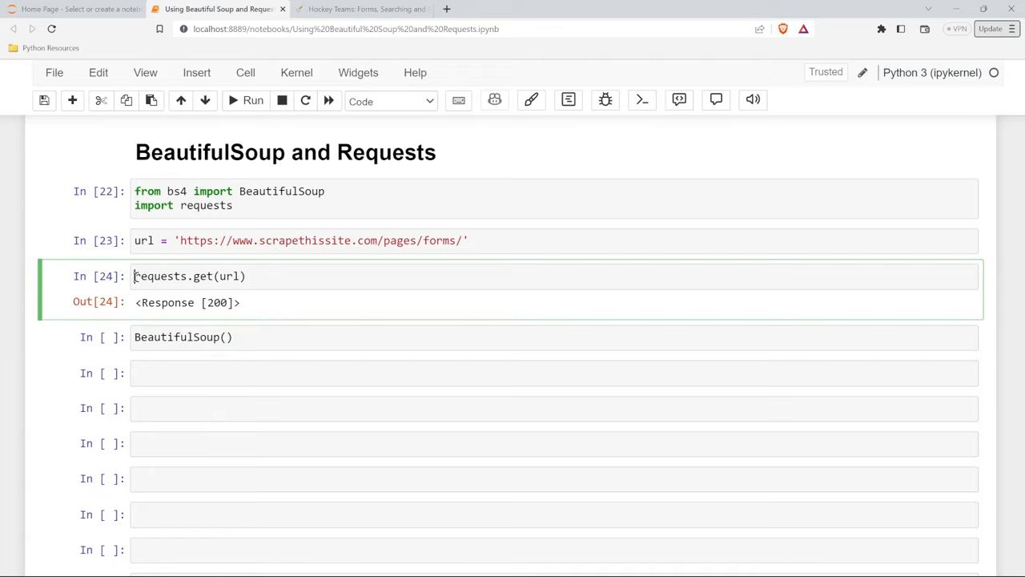
{"action": "type", "text": "page ="}
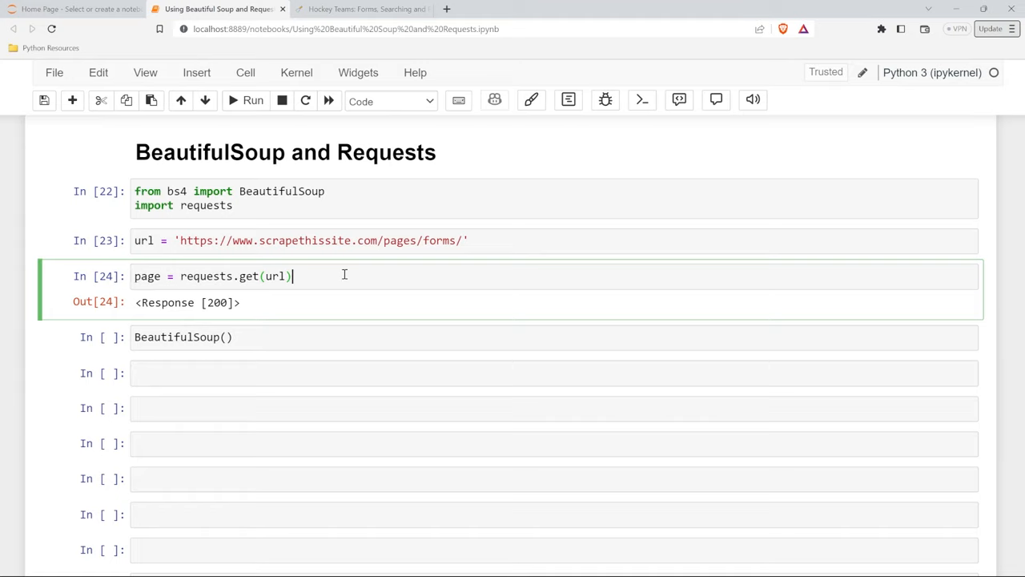
{"action": "left_click", "coordinate": [253, 99]}
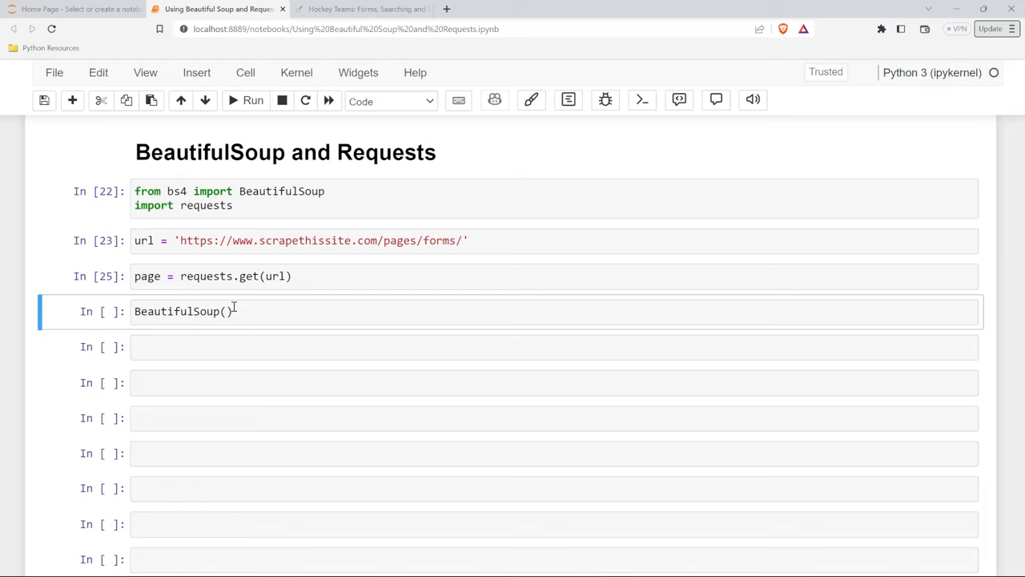
Step: Complete and run BeautifulSoup(page.text, 'html'), displaying the page's raw HTML
{"action": "type", "text": "page."}
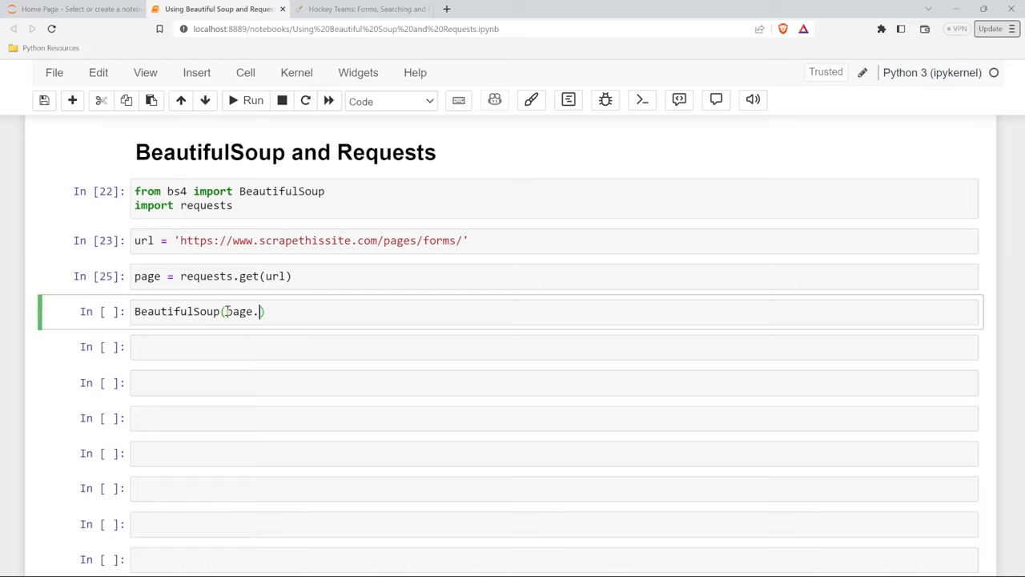
{"action": "type", "text": "text)"}
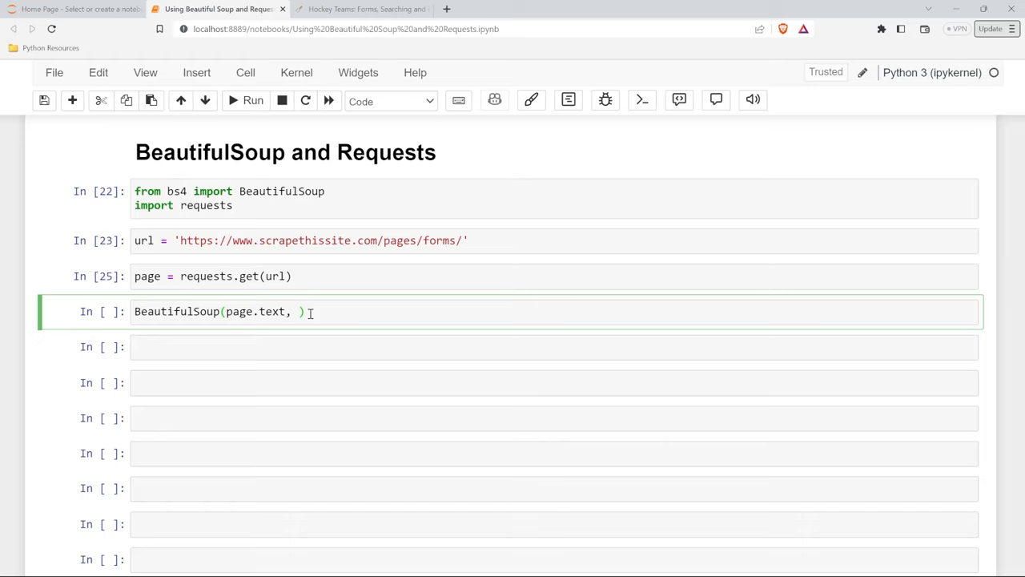
{"action": "type", "text": "'html'"}
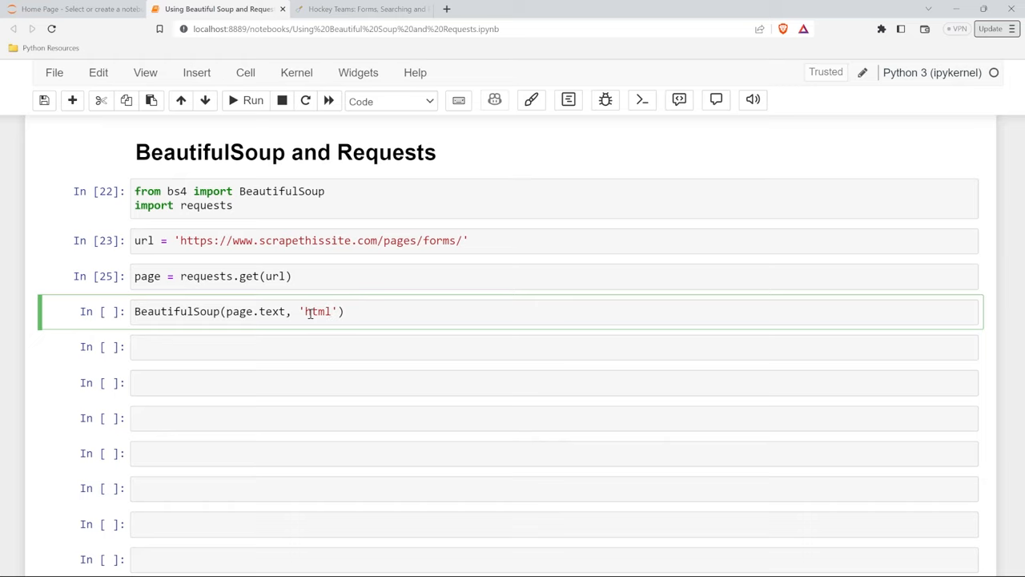
{"action": "left_click", "coordinate": [349, 310]}
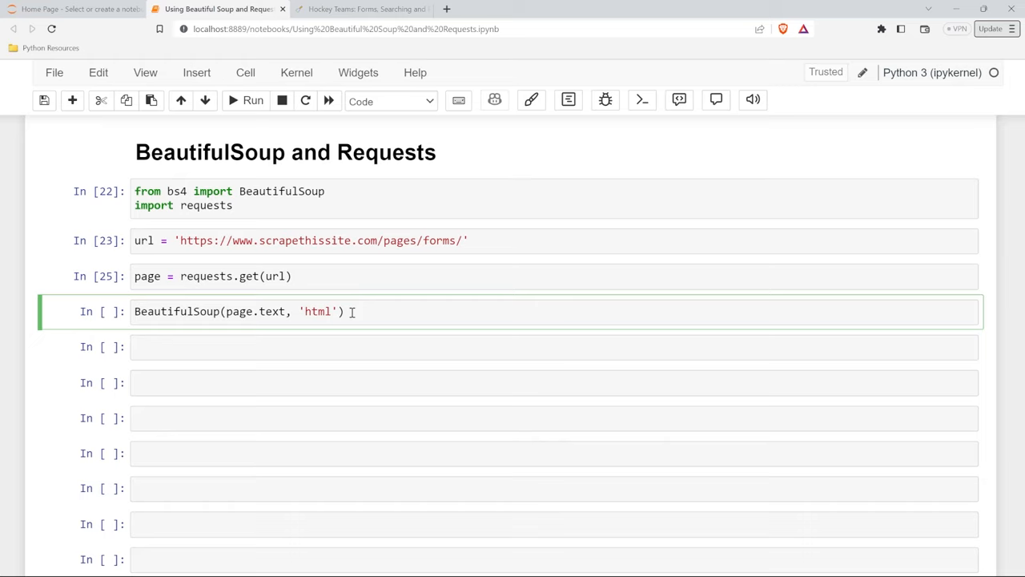
{"action": "left_click", "coordinate": [254, 100]}
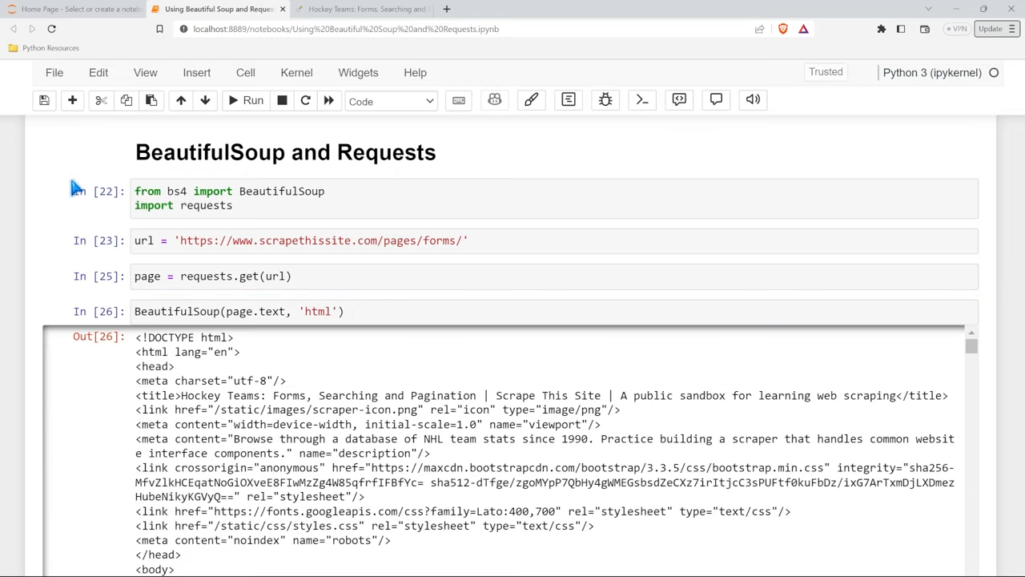
Step: Scroll through the printed HTML output, then prefix the BeautifulSoup line with 'soup ='
{"action": "scroll", "scroll_direction": "down", "scroll_amount": 3}
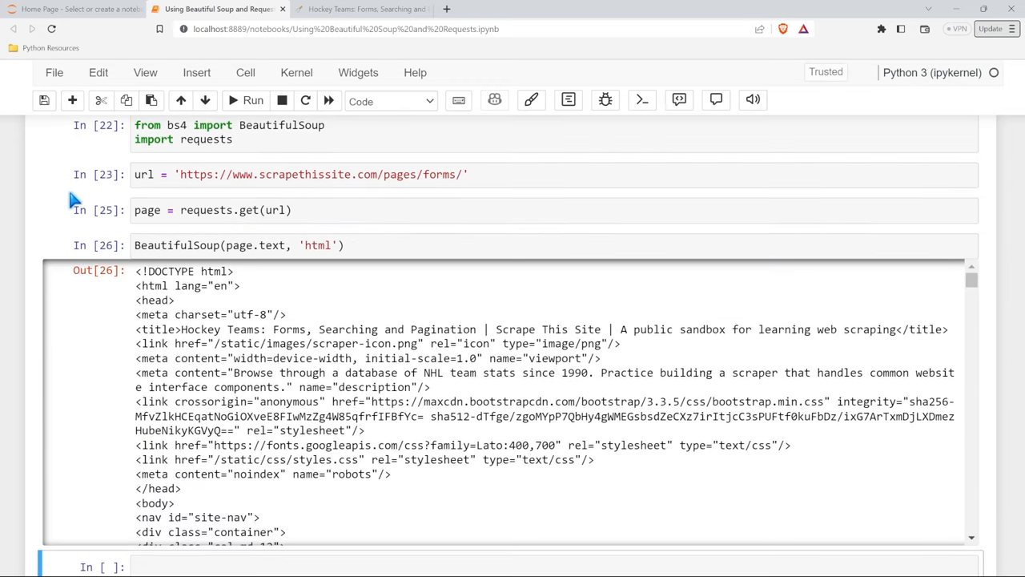
{"action": "scroll", "scroll_direction": "down", "scroll_amount": 3}
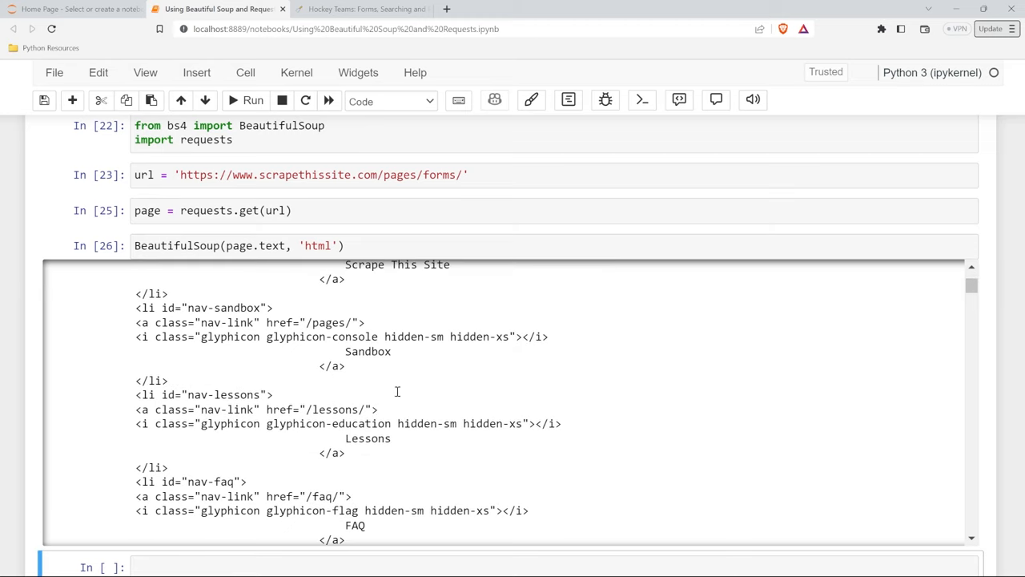
{"action": "scroll", "scroll_direction": "down", "scroll_amount": 3}
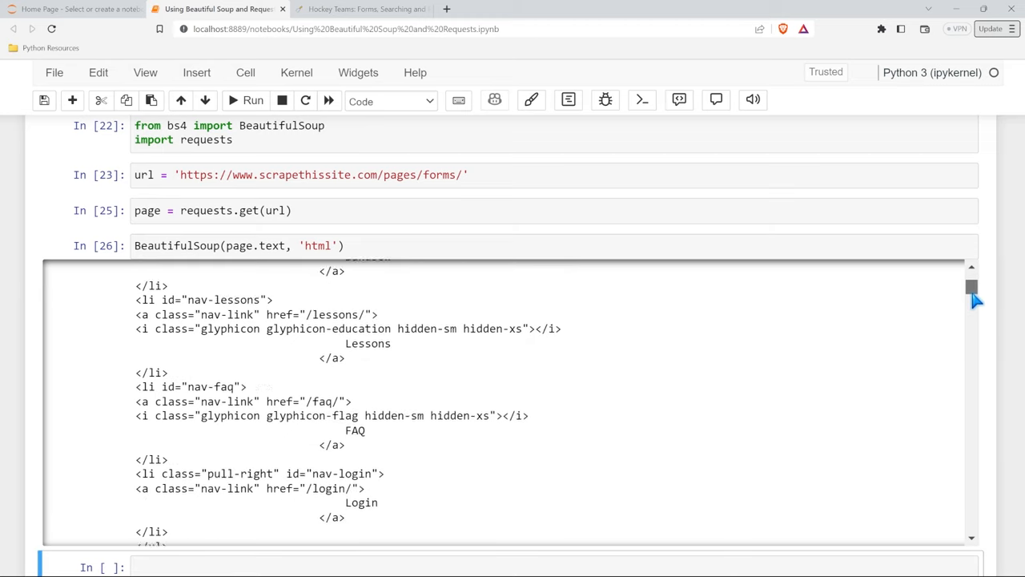
{"action": "scroll", "scroll_direction": "down", "scroll_amount": 3}
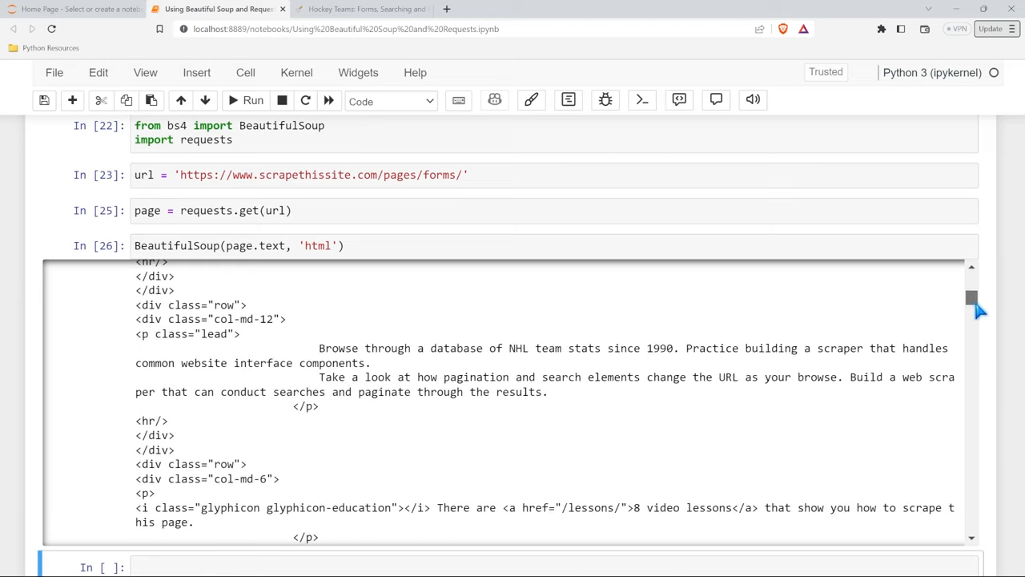
{"action": "scroll", "scroll_direction": "down", "scroll_amount": 3}
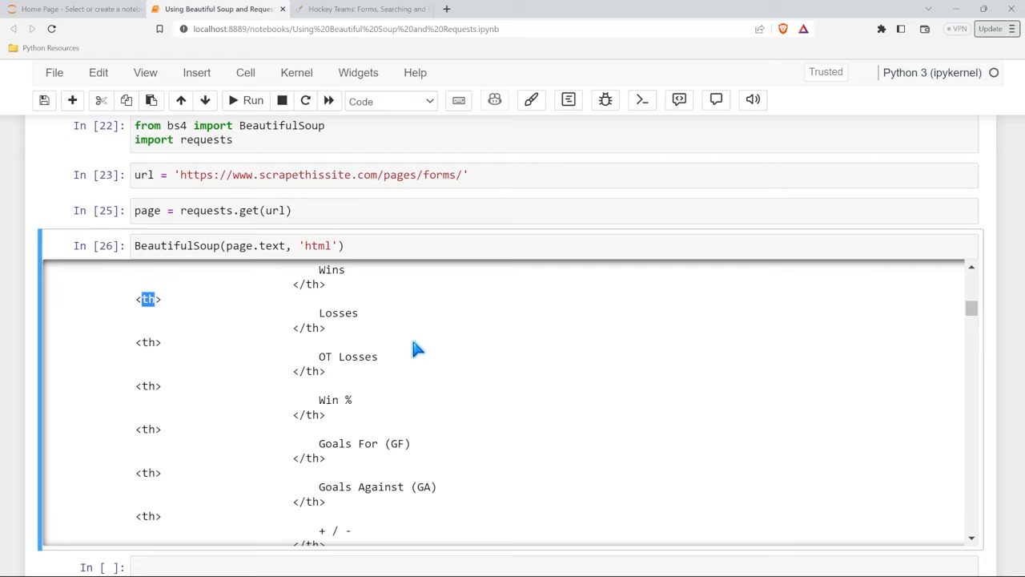
{"action": "scroll", "scroll_direction": "down", "scroll_amount": 3}
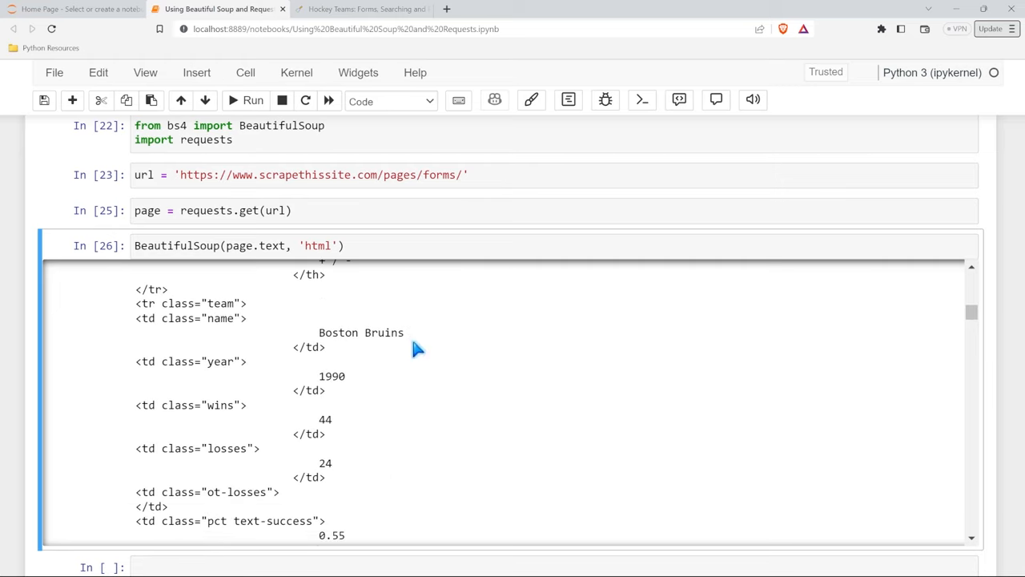
{"action": "double_click", "coordinate": [144, 361]}
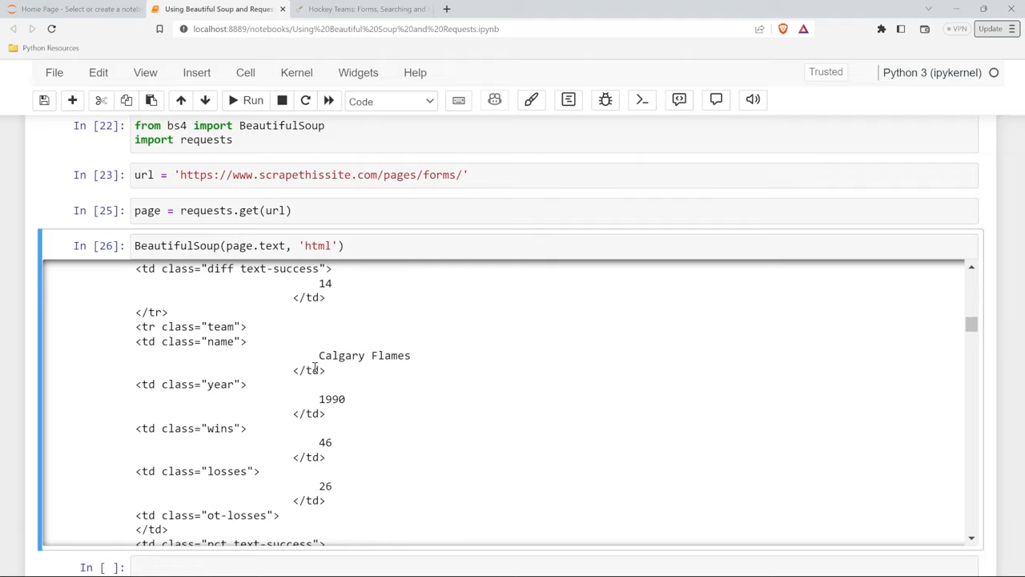
{"action": "scroll", "scroll_direction": "up", "scroll_amount": 3}
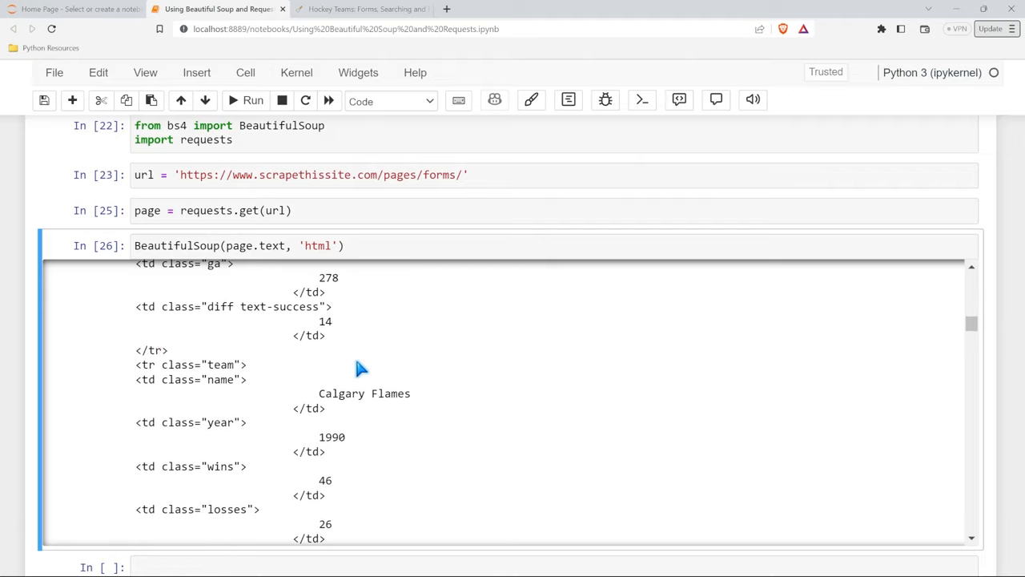
{"action": "scroll", "scroll_direction": "down", "scroll_amount": 3}
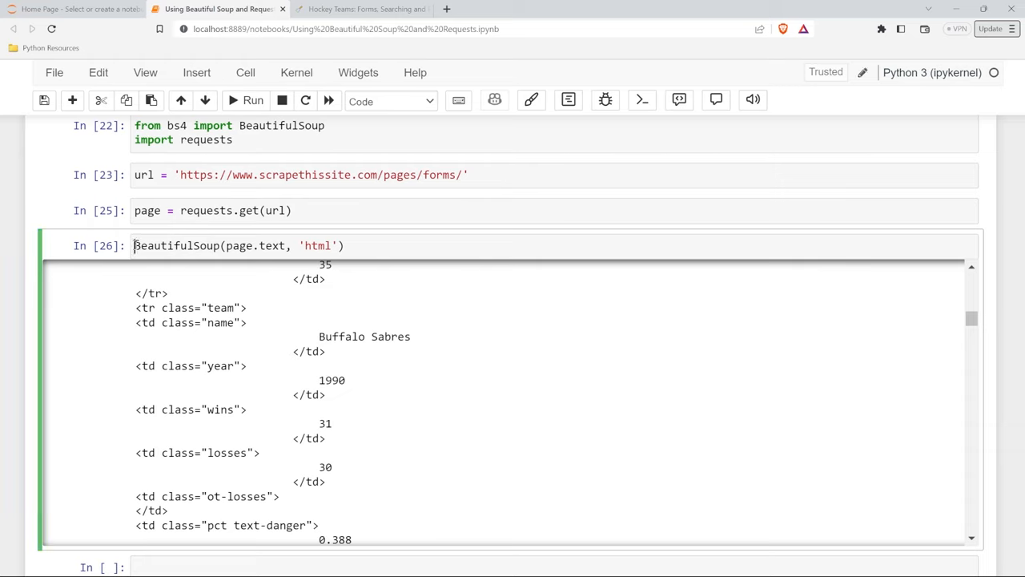
{"action": "type", "text": "soup ="}
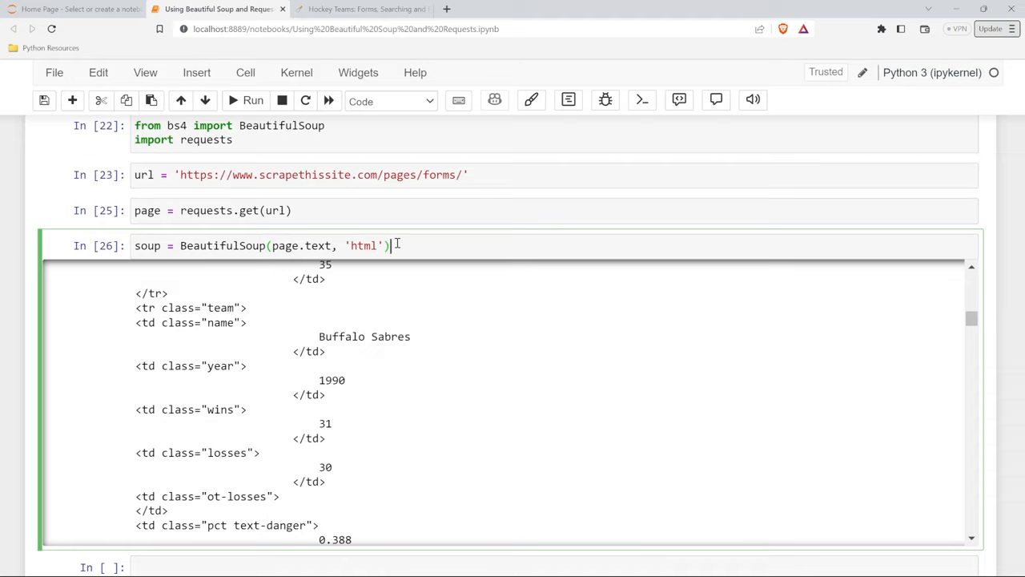
Step: Save the notebook and rerun the soup assignment cell, clearing the printed HTML
{"action": "key", "text": "ctrl+s"}
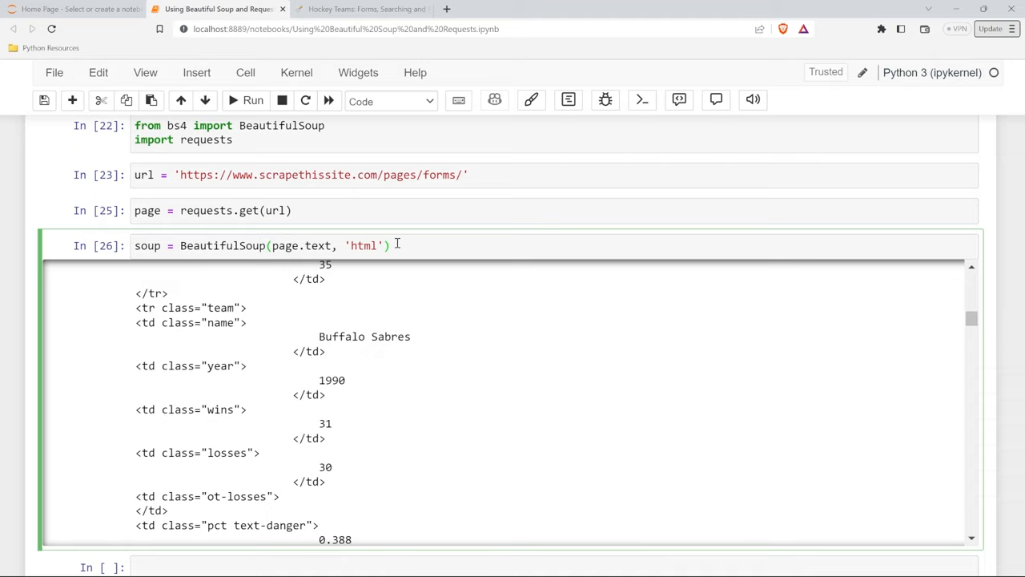
{"action": "left_click", "coordinate": [253, 99]}
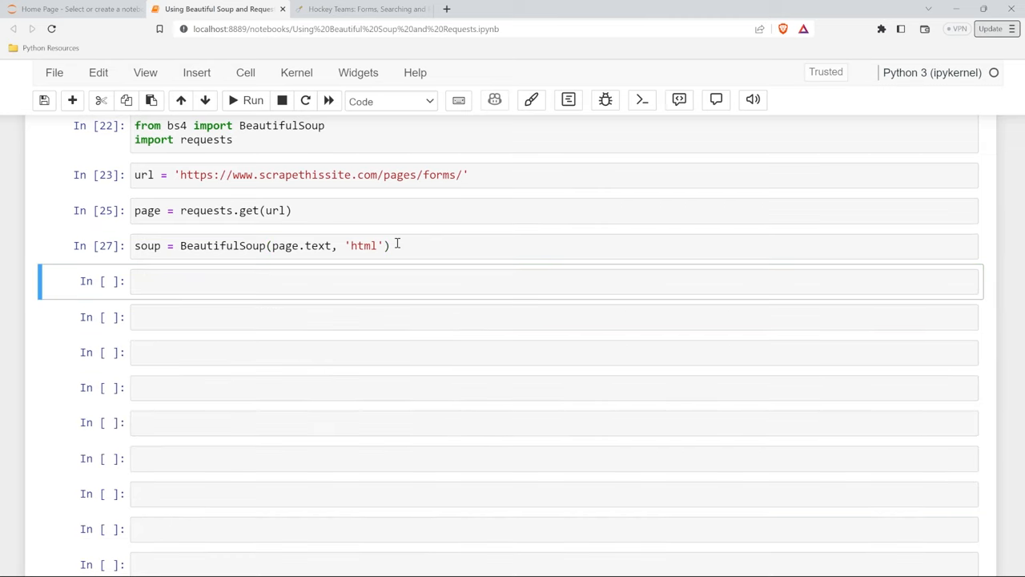
Step: Run print(soup) and look through the printed HTML, checking tags like href and body
{"action": "type", "text": "print(soup"}
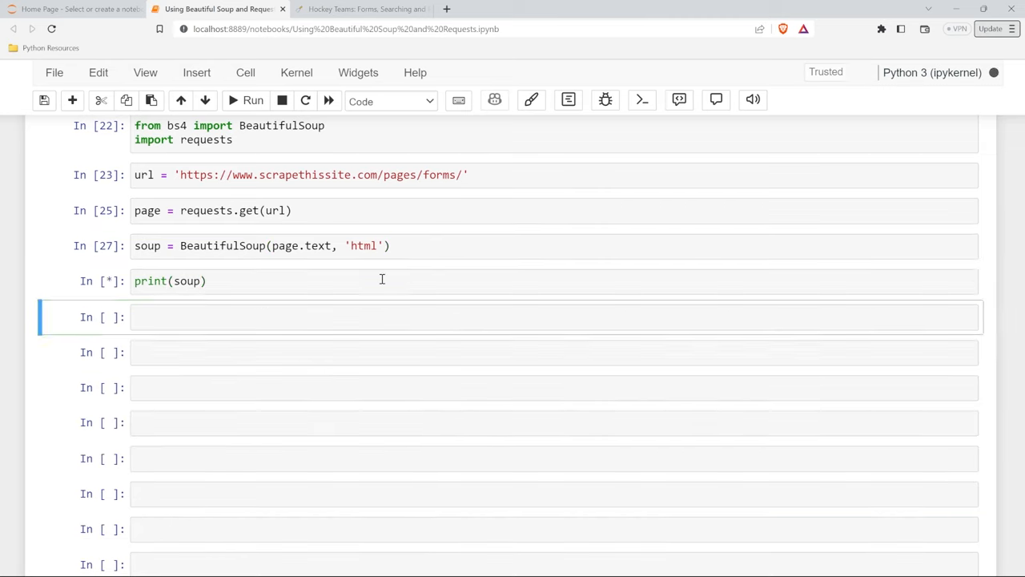
{"action": "left_click", "coordinate": [254, 100]}
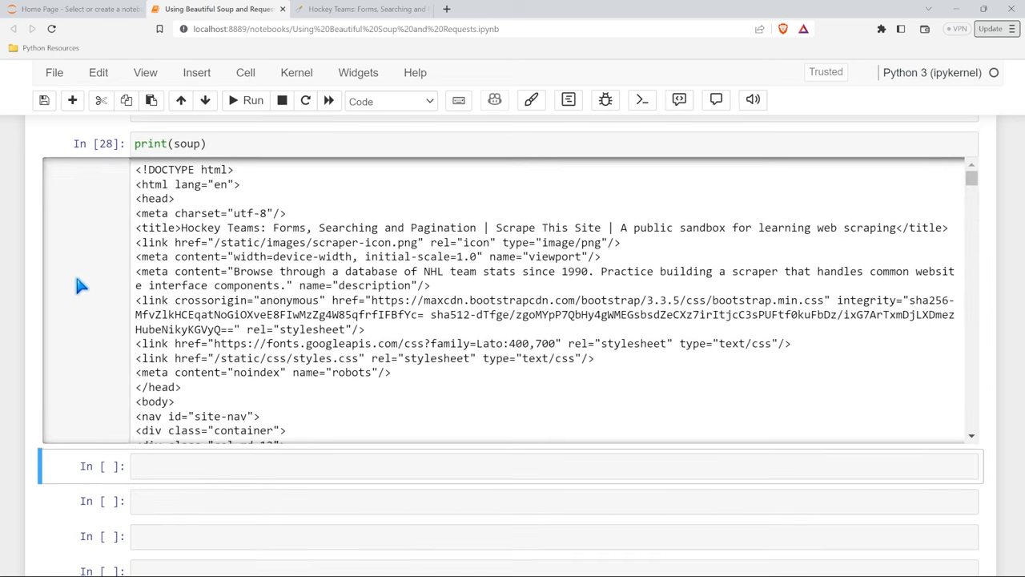
{"action": "mouse_move", "coordinate": [157, 186]}
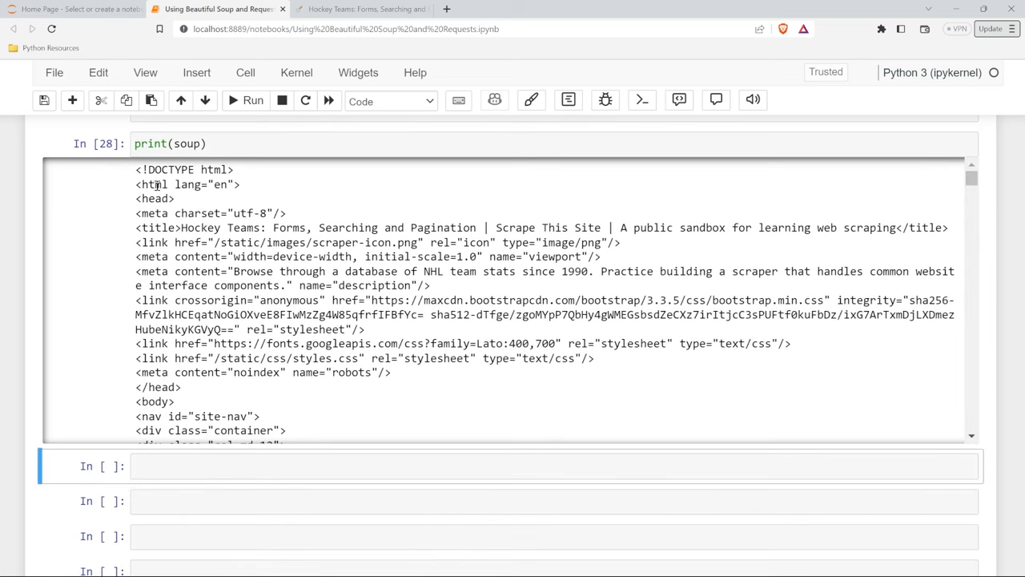
{"action": "double_click", "coordinate": [154, 199]}
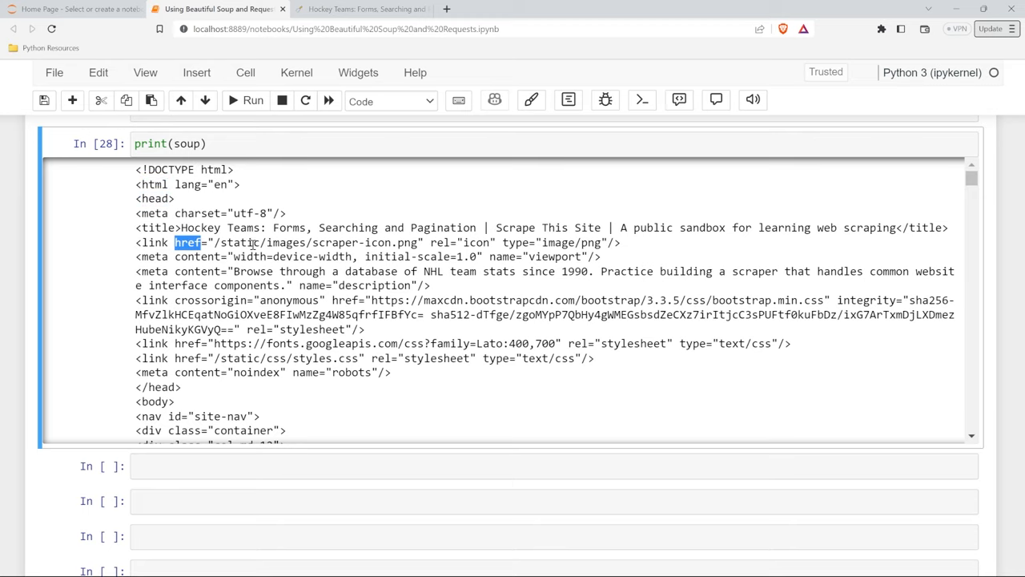
{"action": "scroll", "scroll_direction": "down", "scroll_amount": 3}
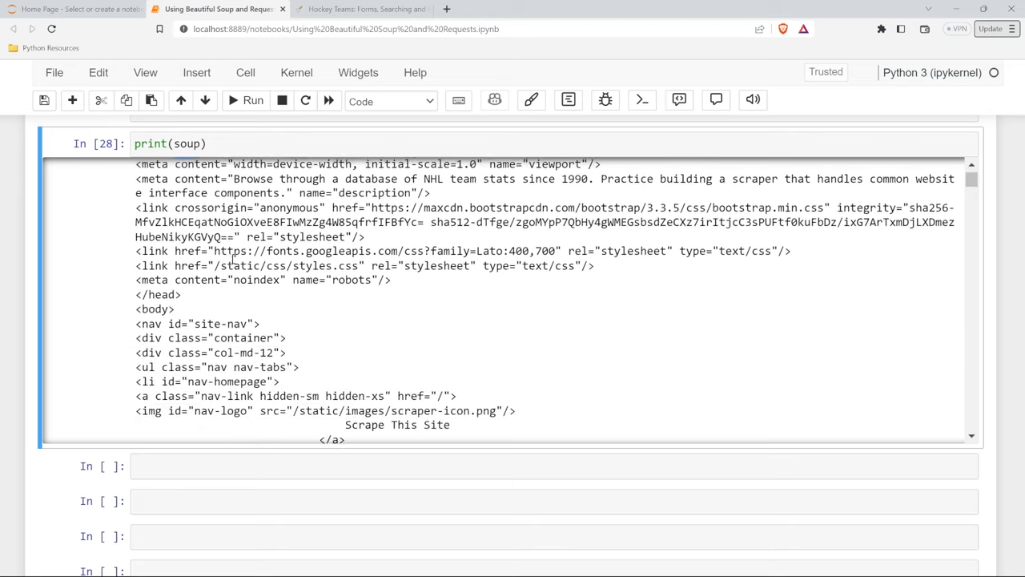
{"action": "double_click", "coordinate": [154, 247]}
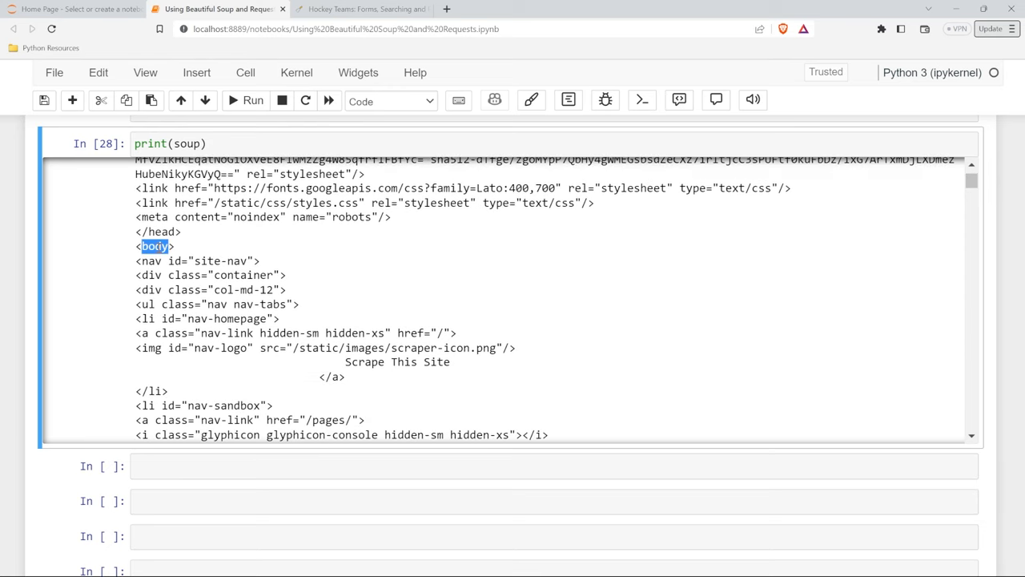
{"action": "scroll", "scroll_direction": "down", "scroll_amount": 3}
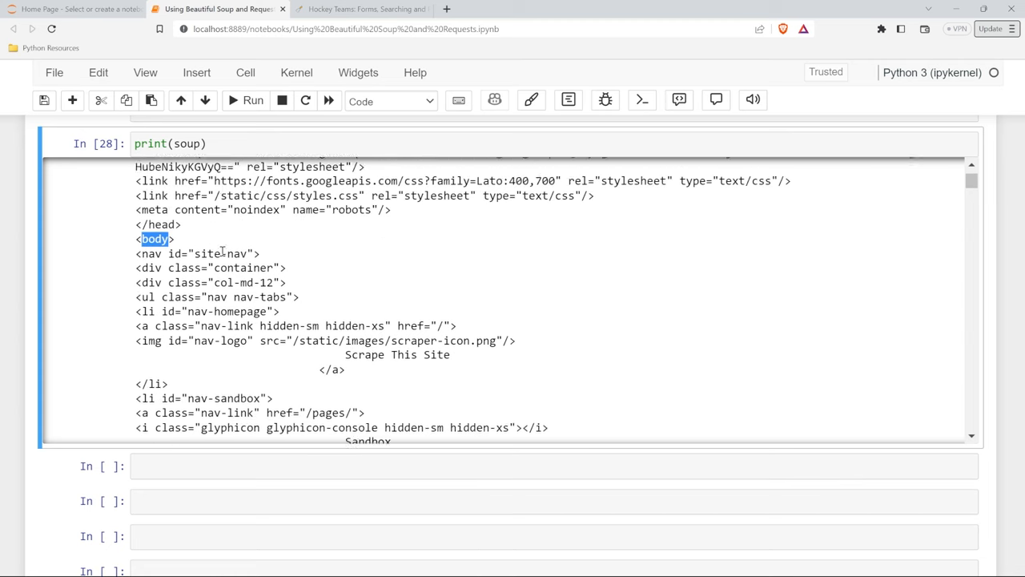
{"action": "scroll", "scroll_direction": "up", "scroll_amount": 3}
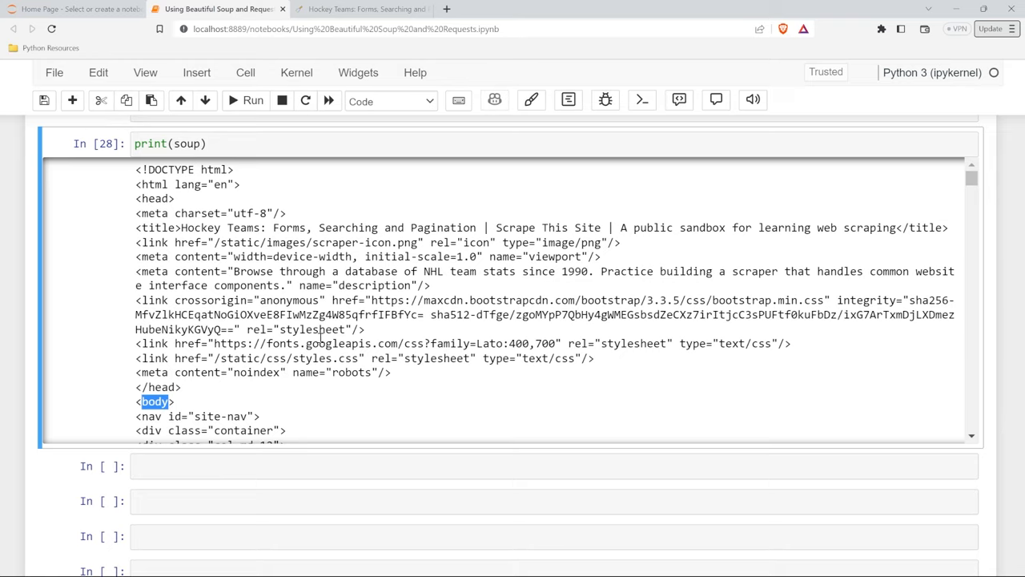
{"action": "scroll", "scroll_direction": "down", "scroll_amount": 3}
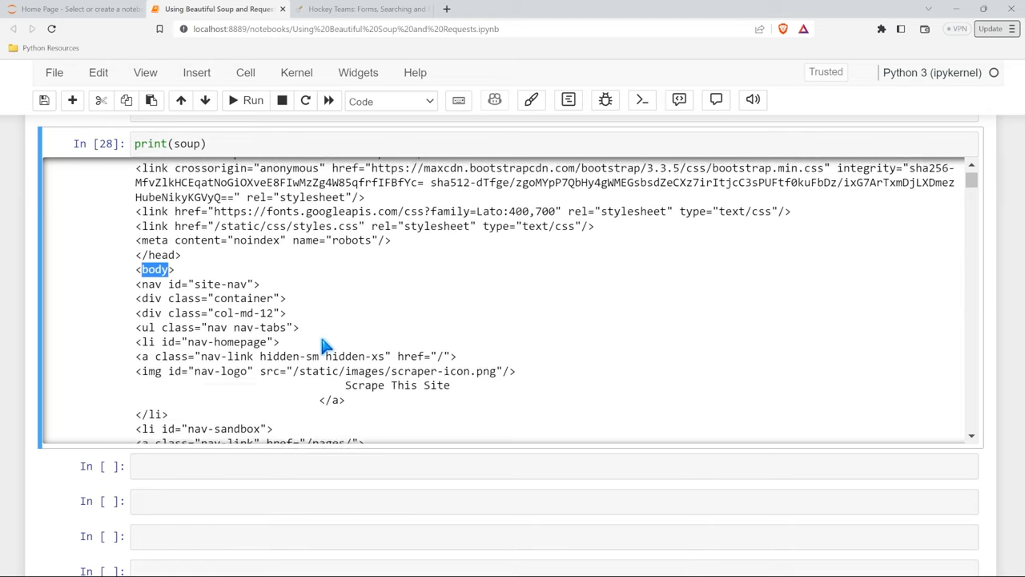
{"action": "scroll", "scroll_direction": "up", "scroll_amount": 3}
{"action": "type", "text": "print(soup"}
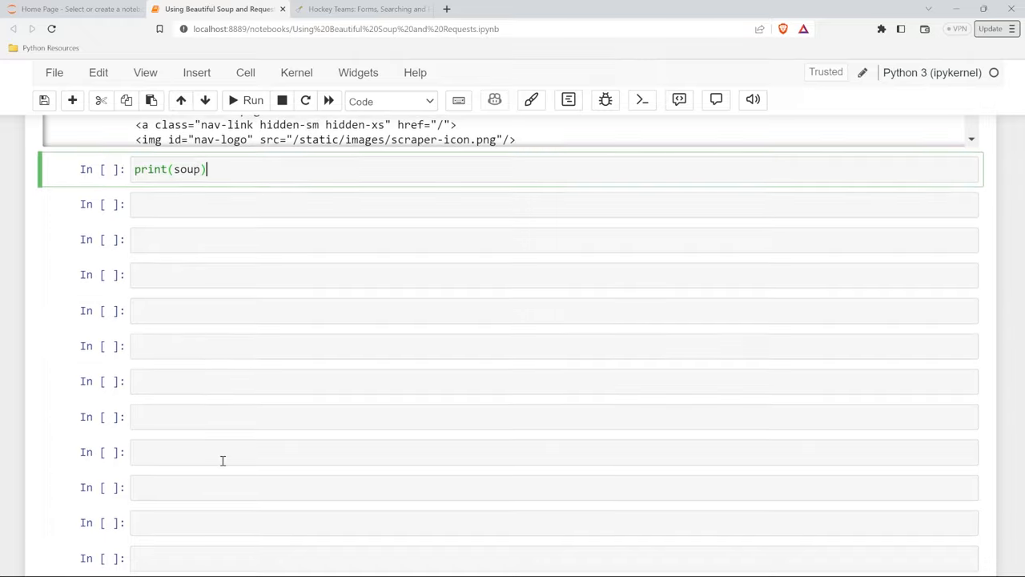
Step: Run print(soup.prettify()) and scroll through the indented, nested HTML output
{"action": "type", "text": ".pre"}
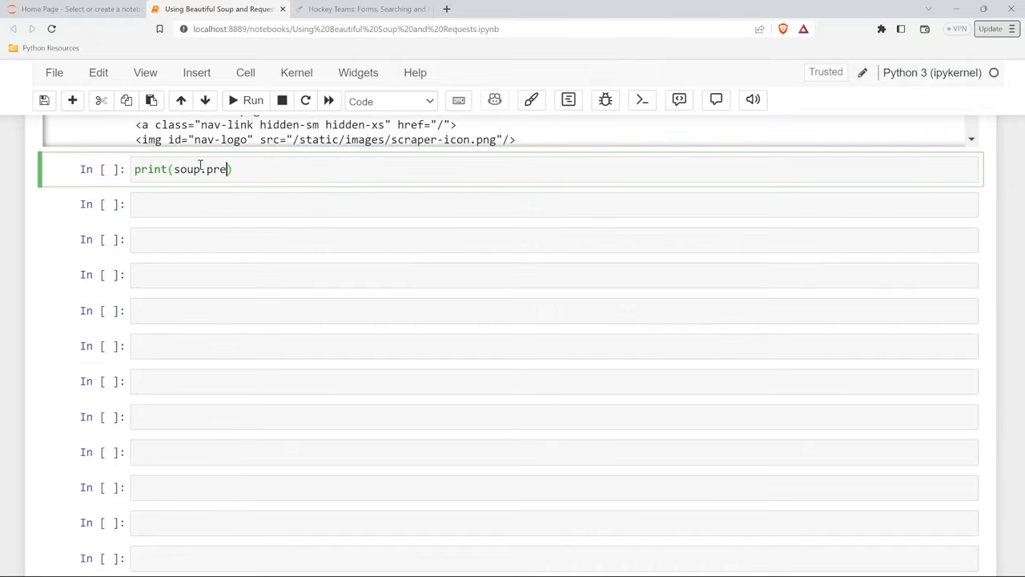
{"action": "type", "text": "ttify()"}
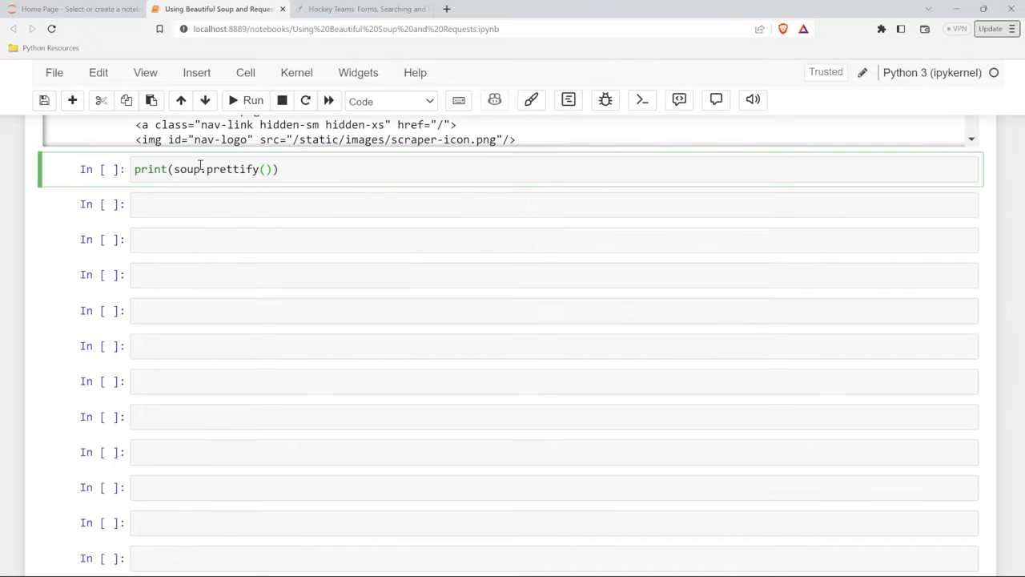
{"action": "left_click", "coordinate": [253, 99]}
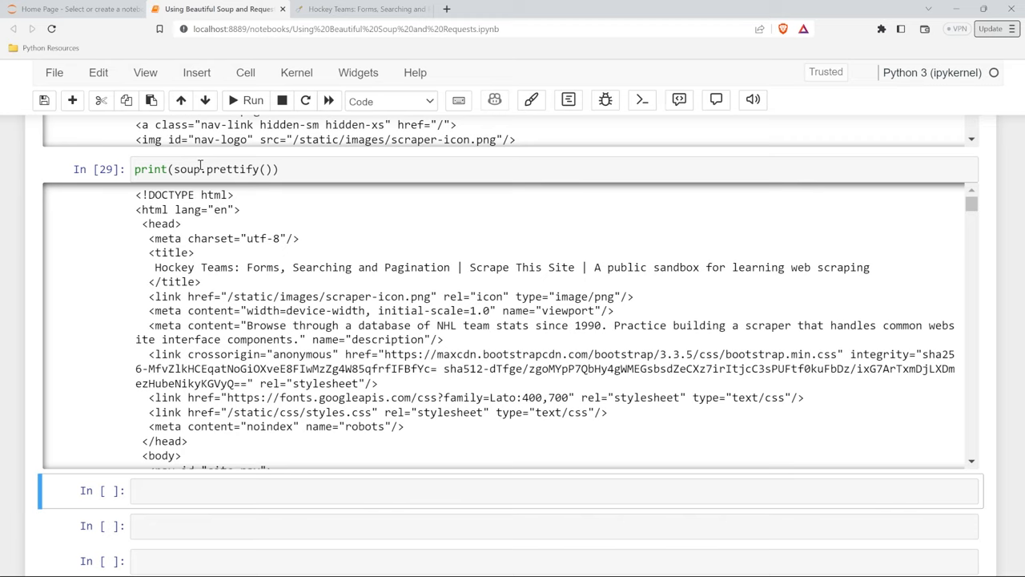
{"action": "mouse_move", "coordinate": [150, 282]}
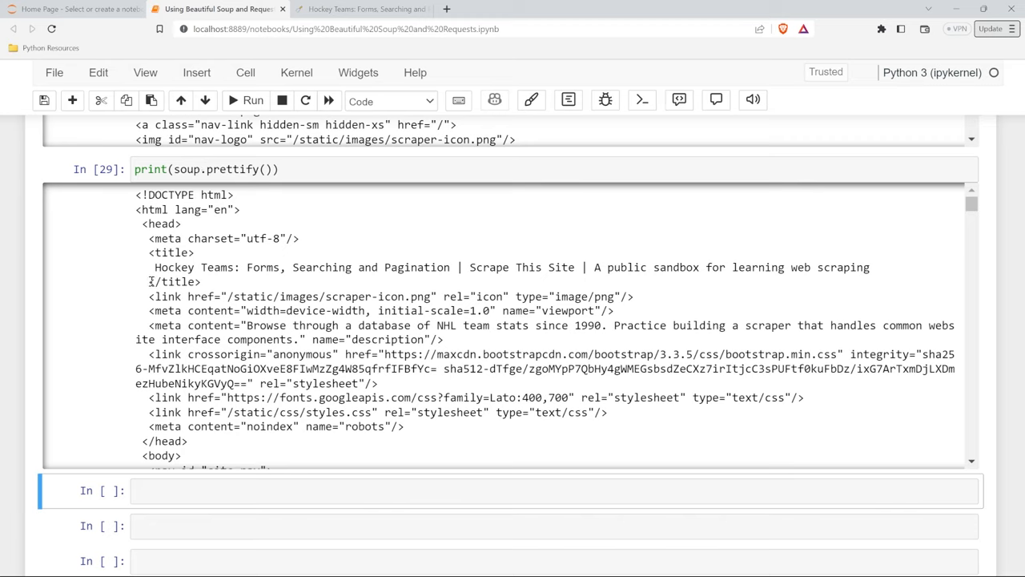
{"action": "scroll", "scroll_direction": "up", "scroll_amount": 3}
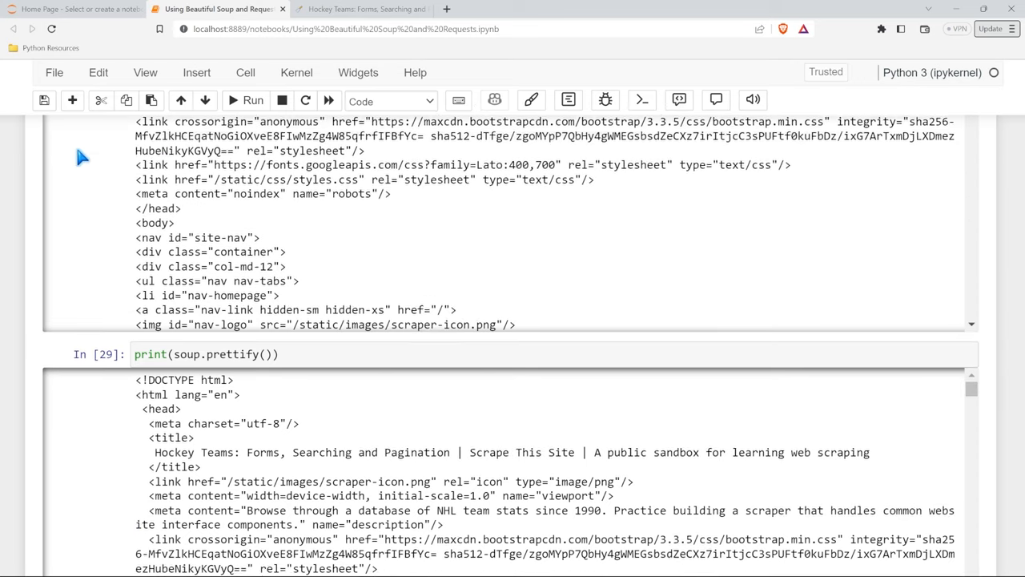
{"action": "scroll", "scroll_direction": "up", "scroll_amount": 3}
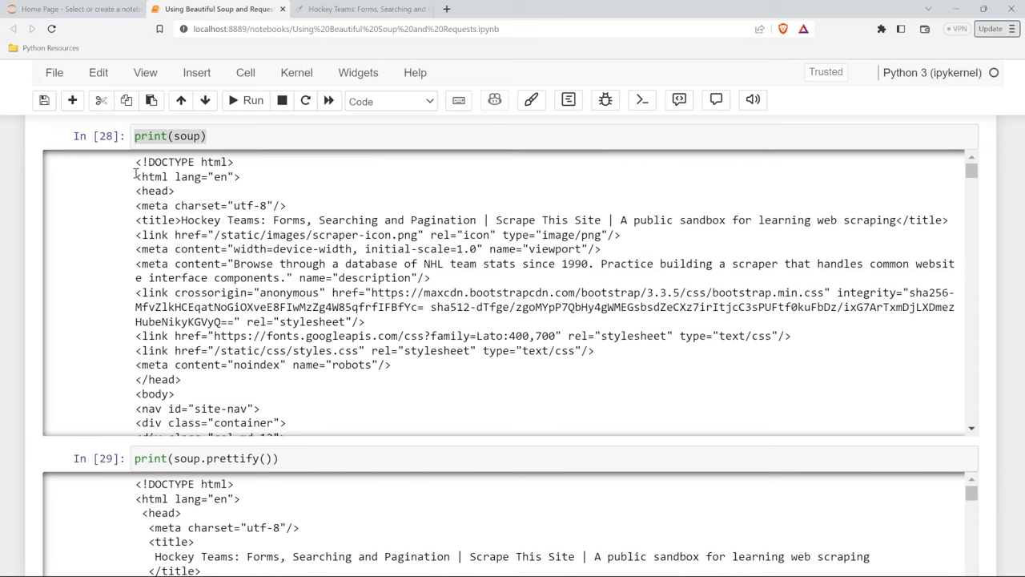
{"action": "mouse_move", "coordinate": [29, 290]}
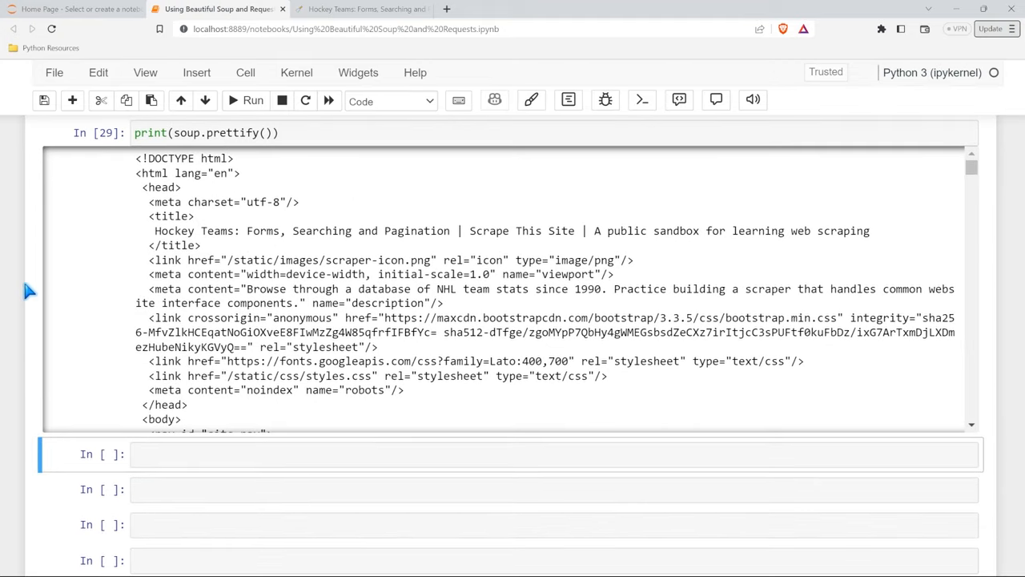
{"action": "mouse_move", "coordinate": [250, 310]}
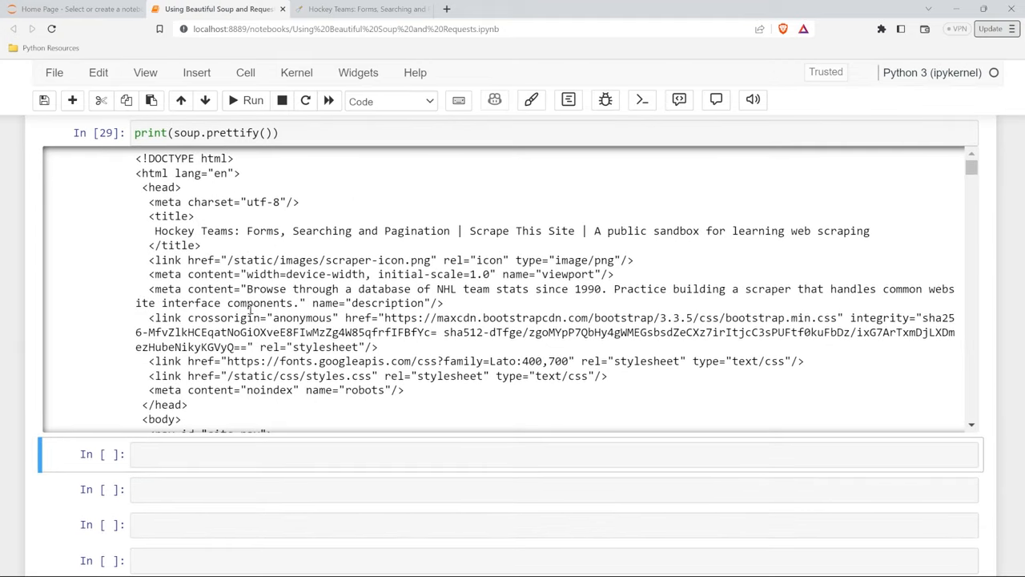
{"action": "scroll", "scroll_direction": "down", "scroll_amount": 3}
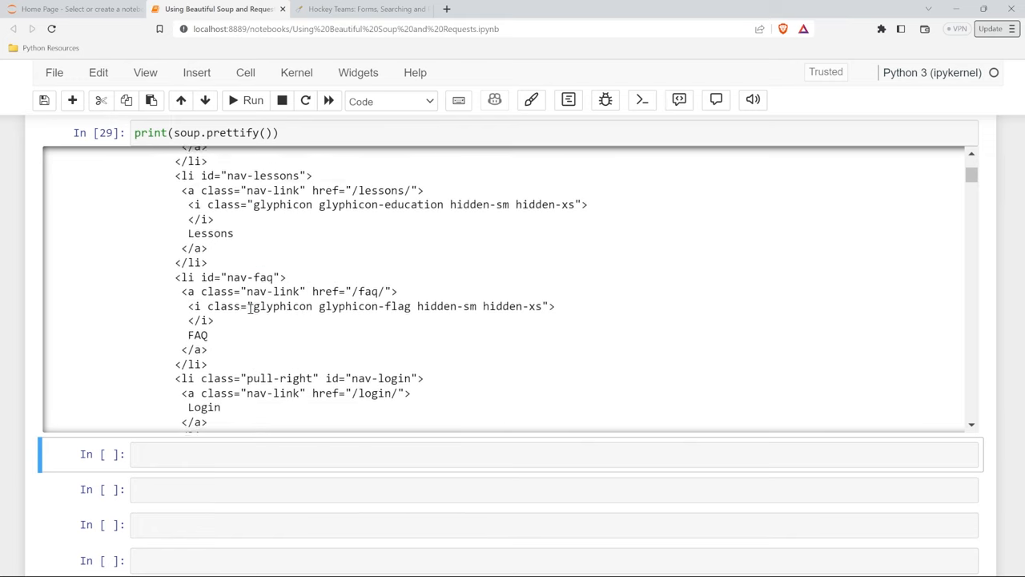
{"action": "scroll", "scroll_direction": "down", "scroll_amount": 3}
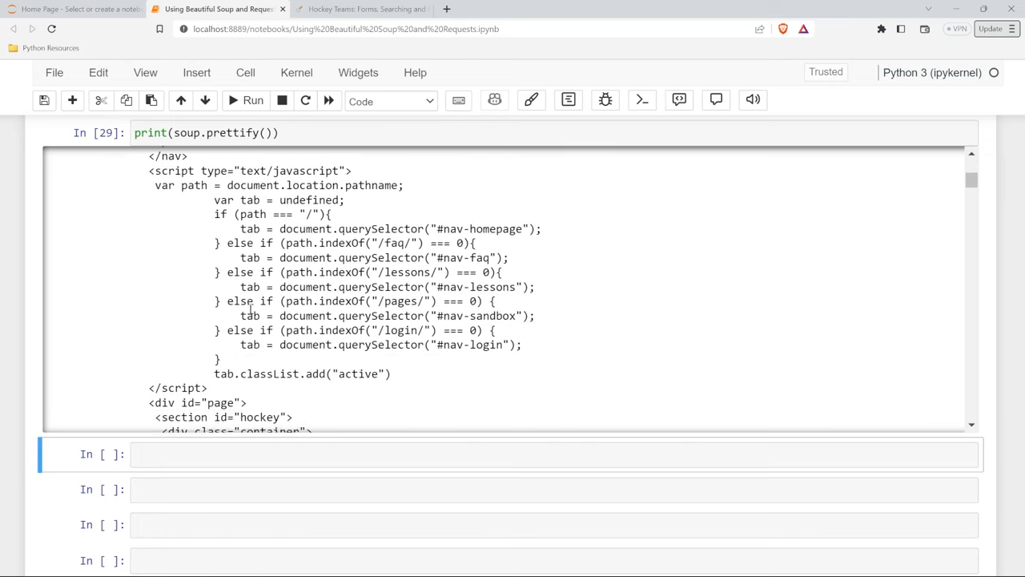